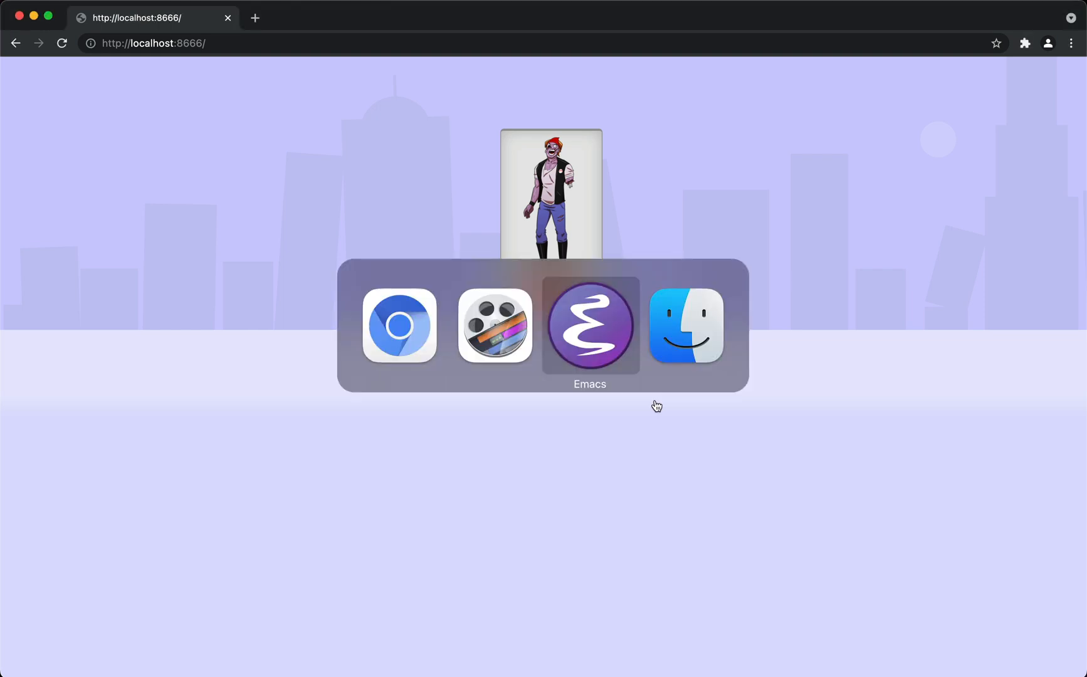
In game.clj, add [:set-player-health {:max 9 :current 9}] to initial-events.
left_click(590, 326)
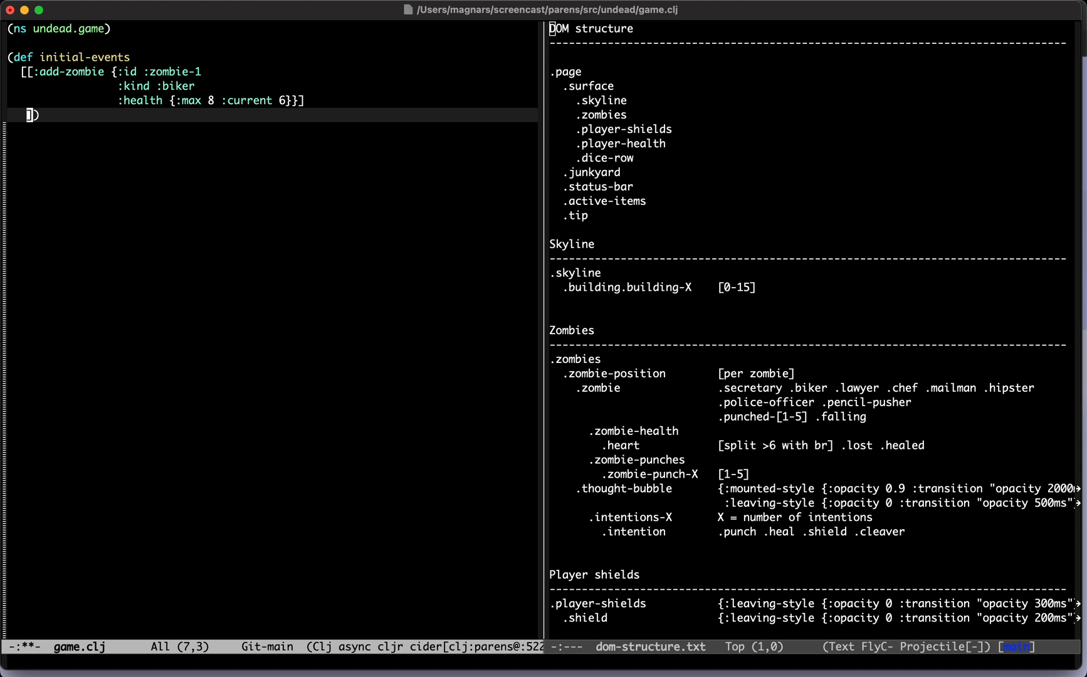
type("[:set-player-health {")
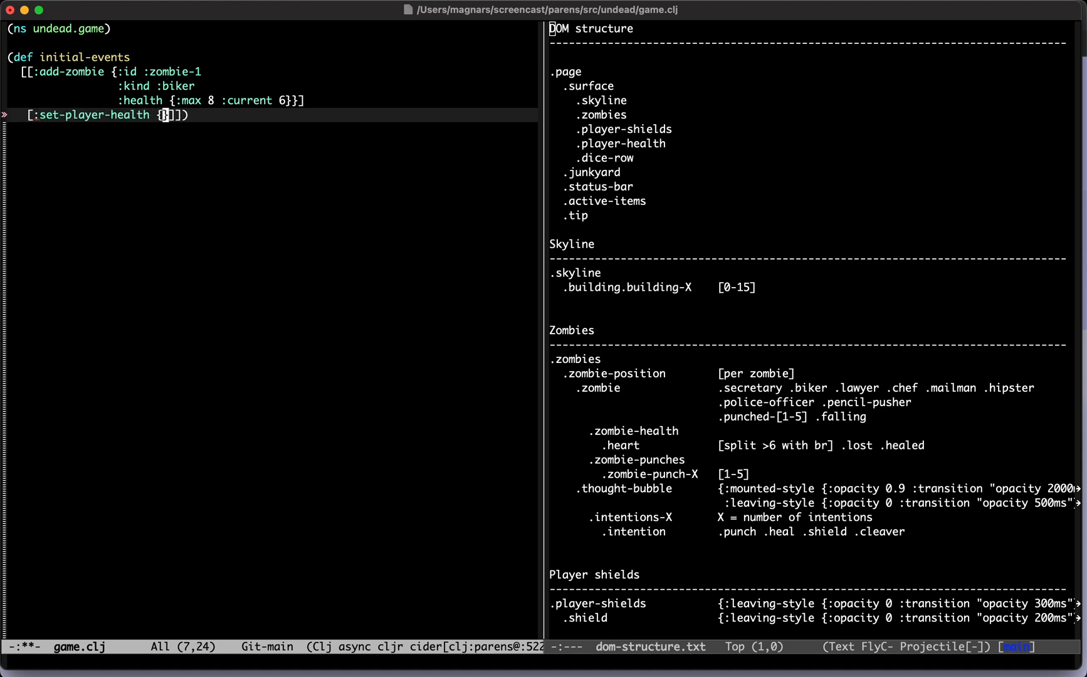
type(":max 9 :current")
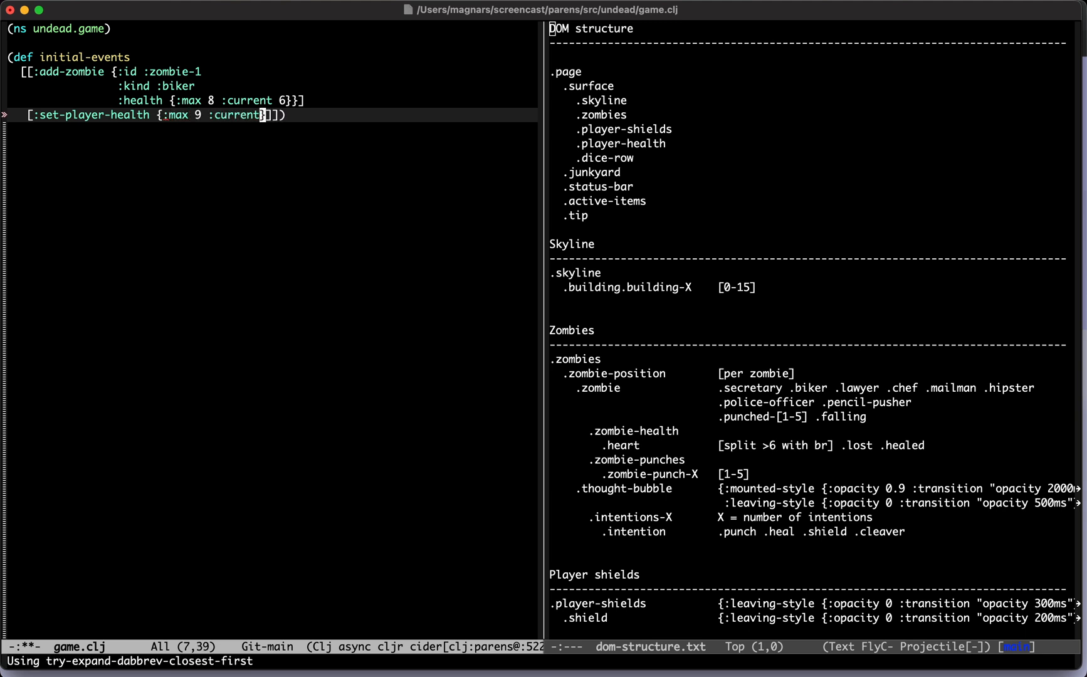
type("9")
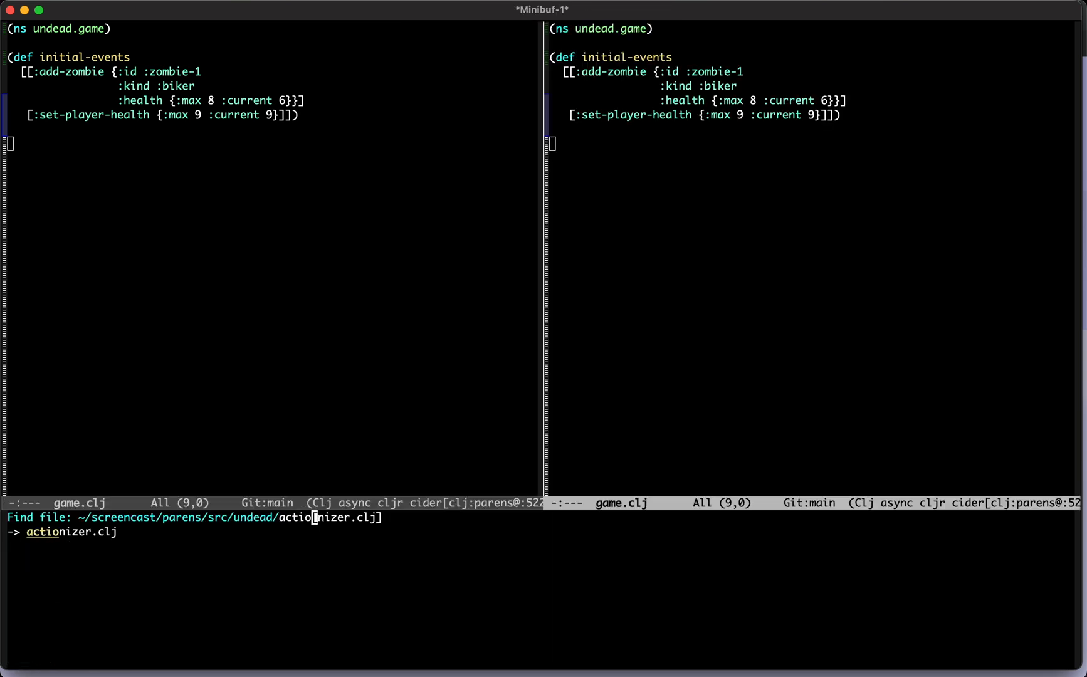
Show actionizer.clj beside game.clj and return to game.clj to evaluate initial-events.
key("Return")
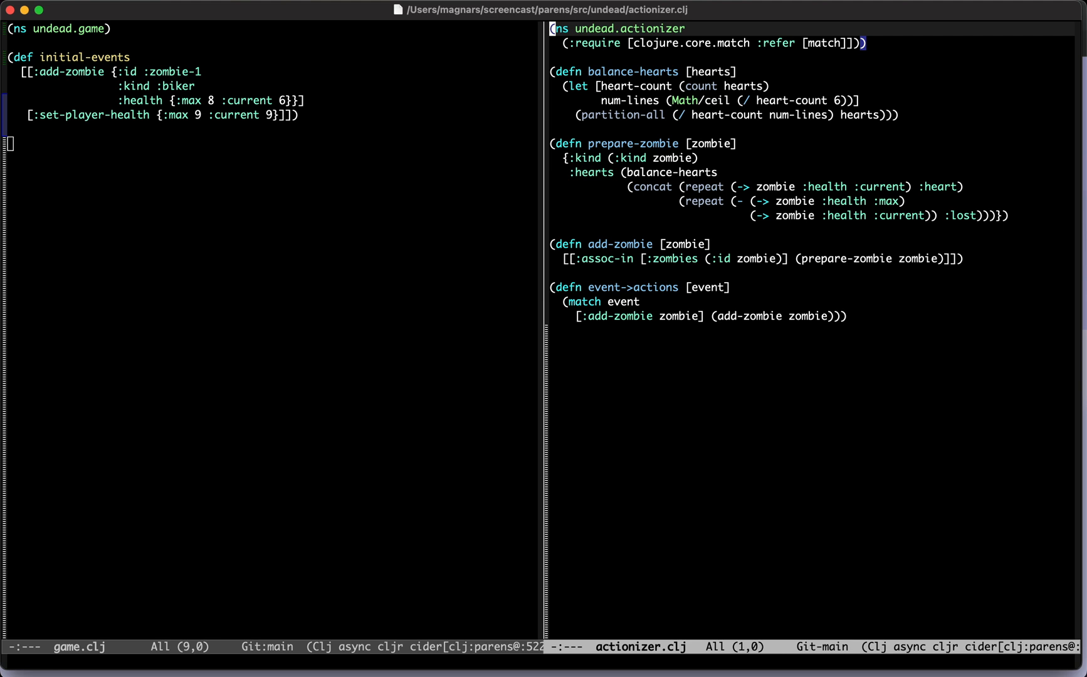
left_click(138, 115)
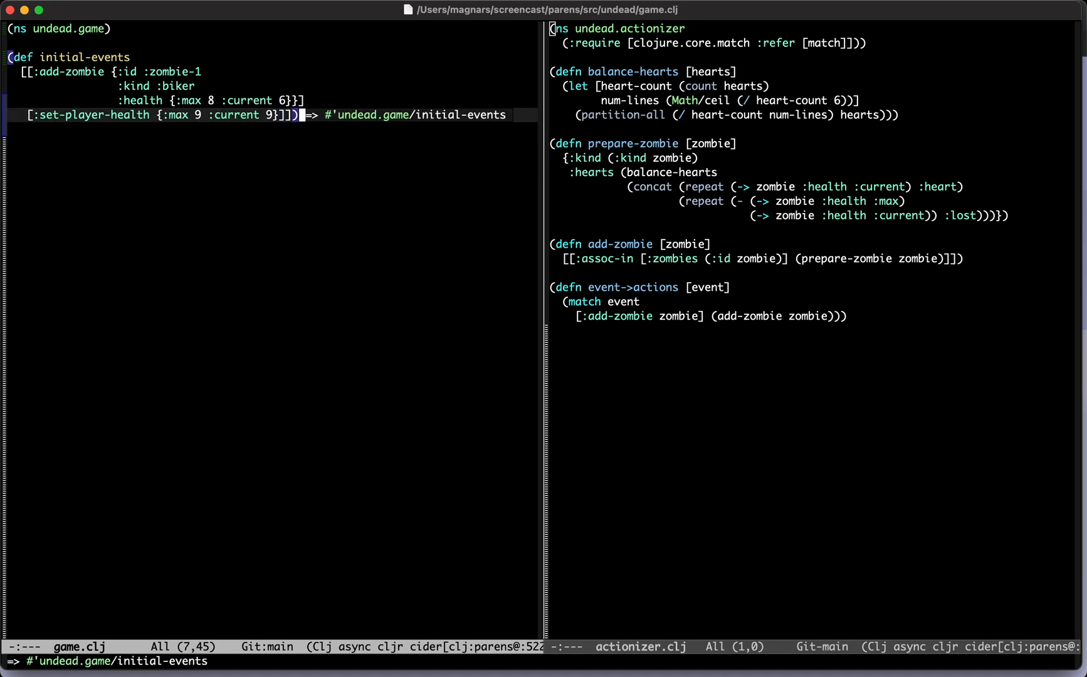
mouse_move(654, 401)
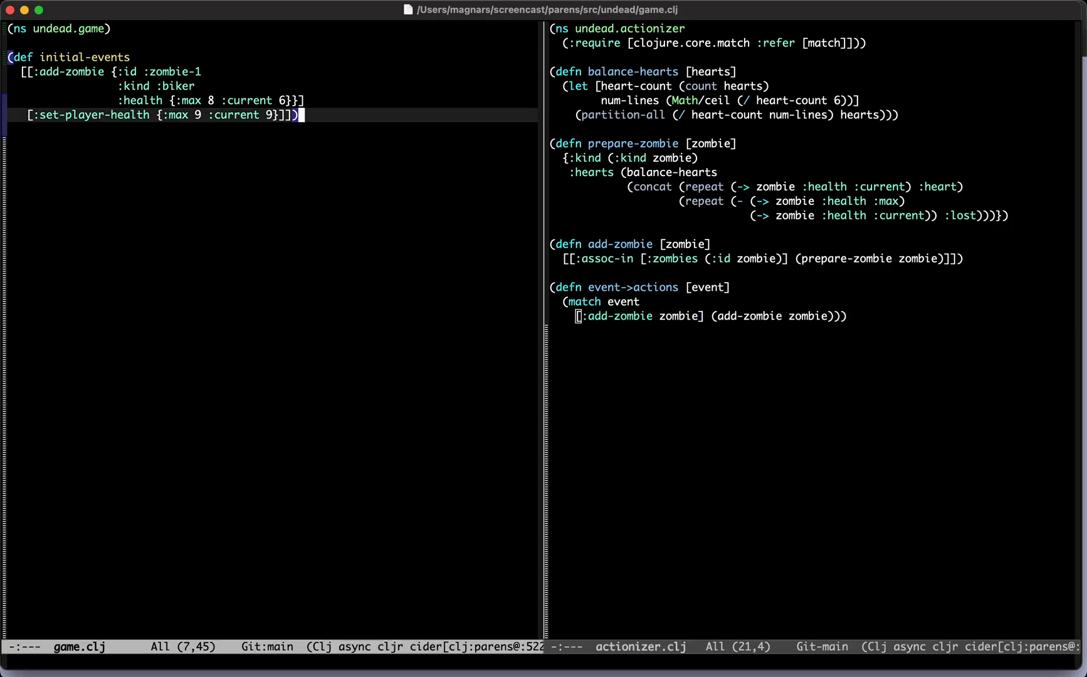
Read the error stack trace in the REPL, then show actionizer.clj full-frame.
left_click(693, 315)
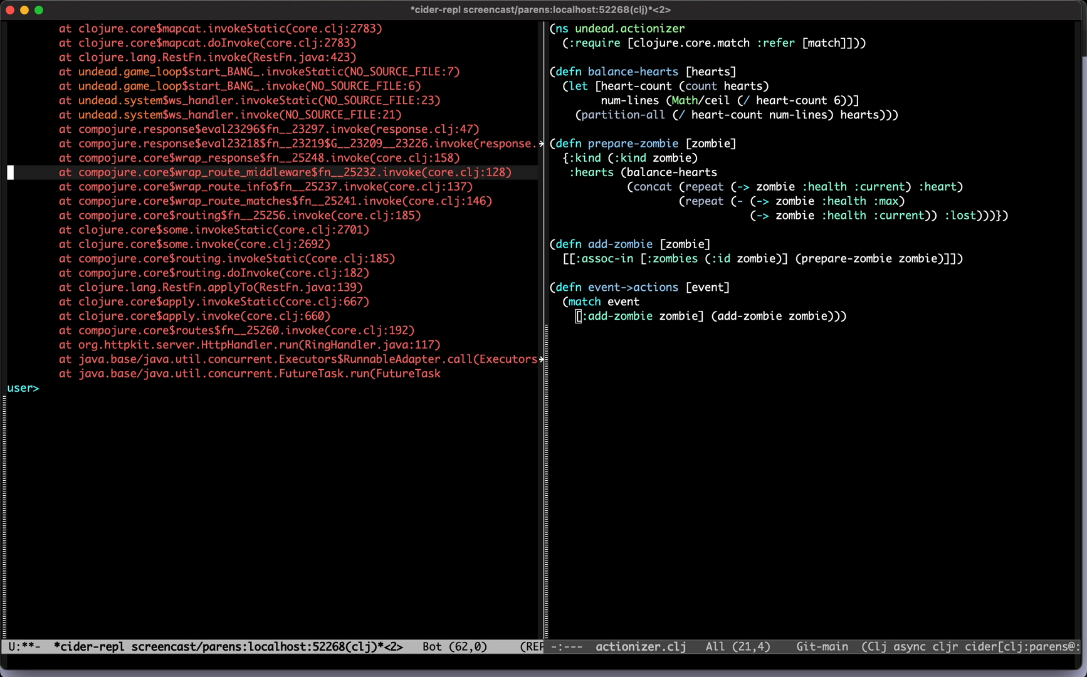
key("C-x 1")
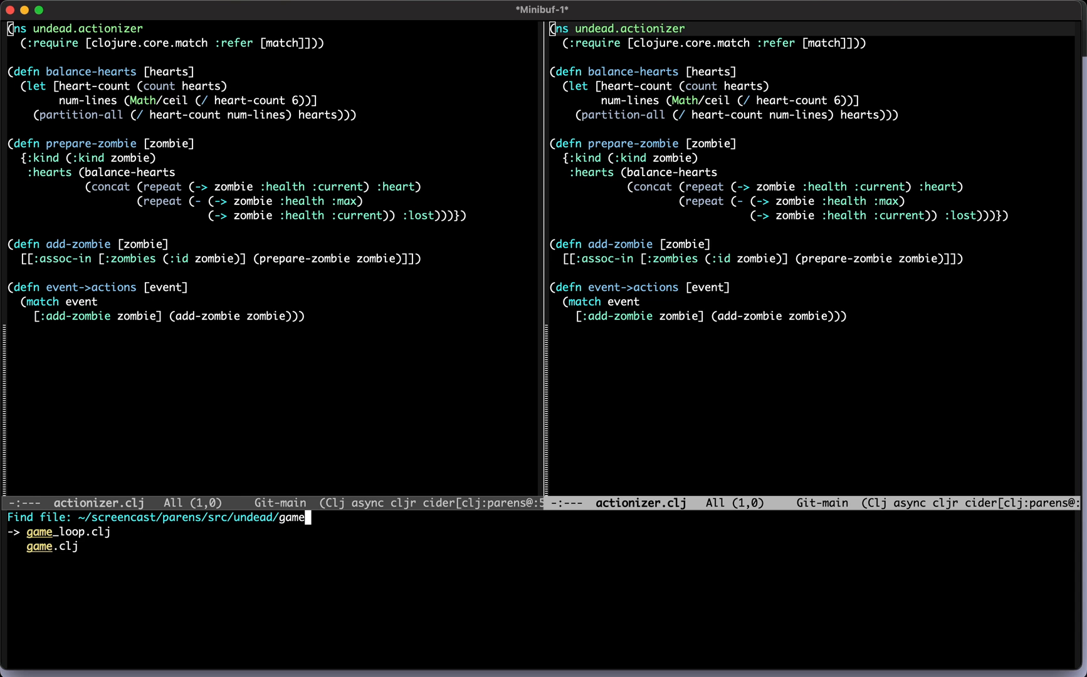
Open game_loop.clj and break start!'s mapcat onto its own line.
key("Return")
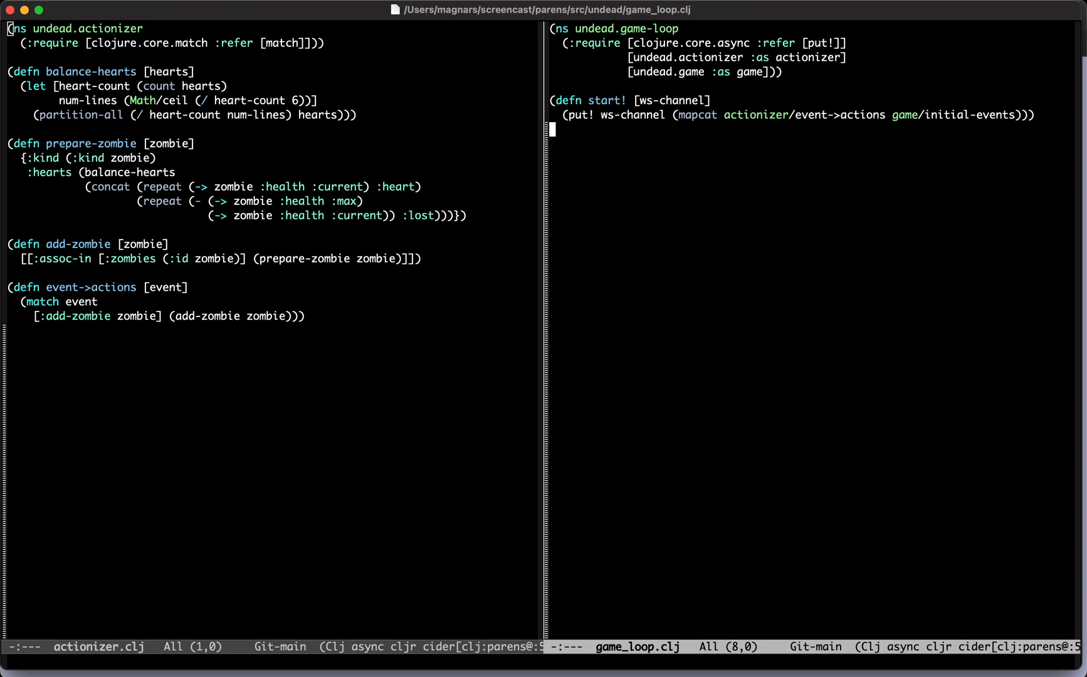
left_click(916, 115)
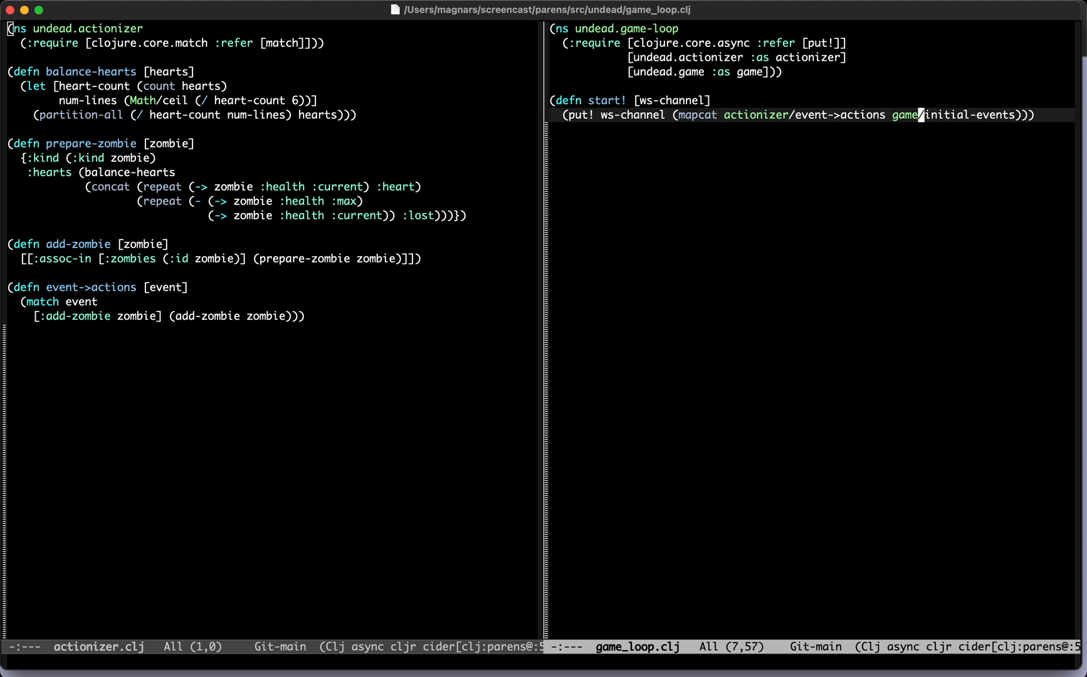
mouse_move(689, 115)
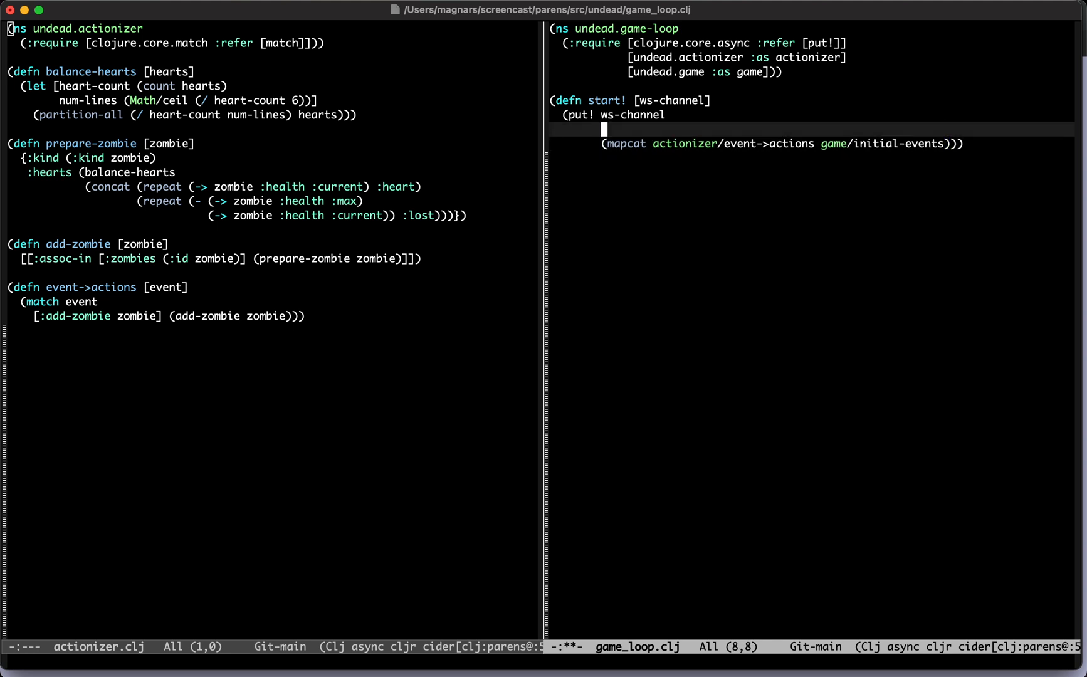
Wrap start!'s mapcat in try, catching Exception e as [[:assoc-in [:server-exception] (pr-str e)]].
type("(try")
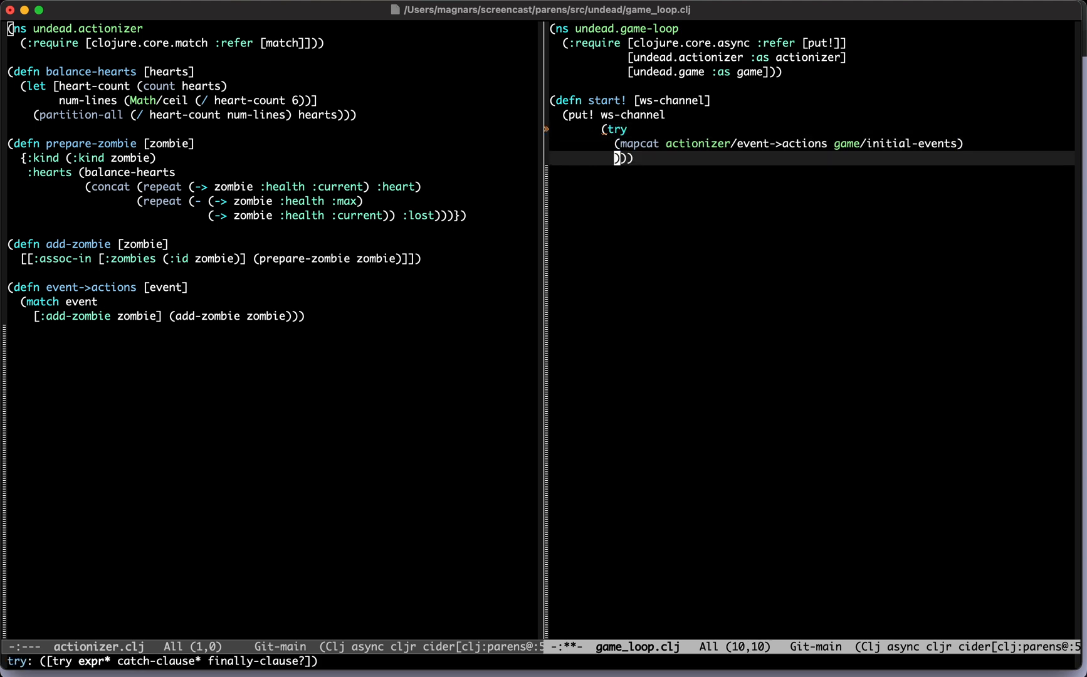
type("(catch")
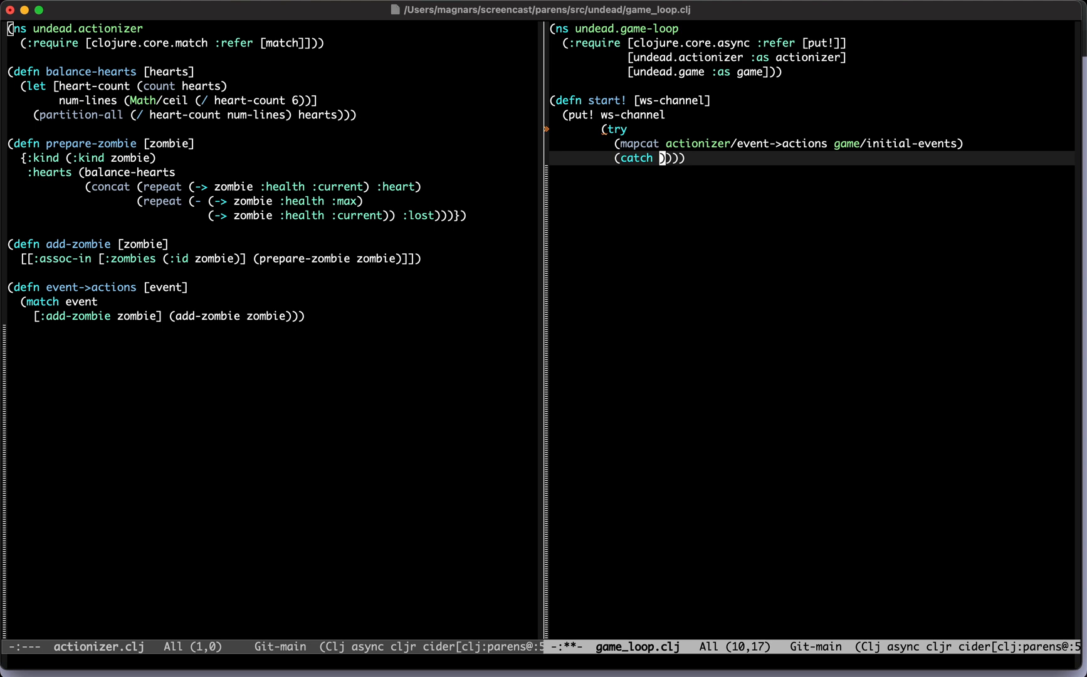
type("Exception e")
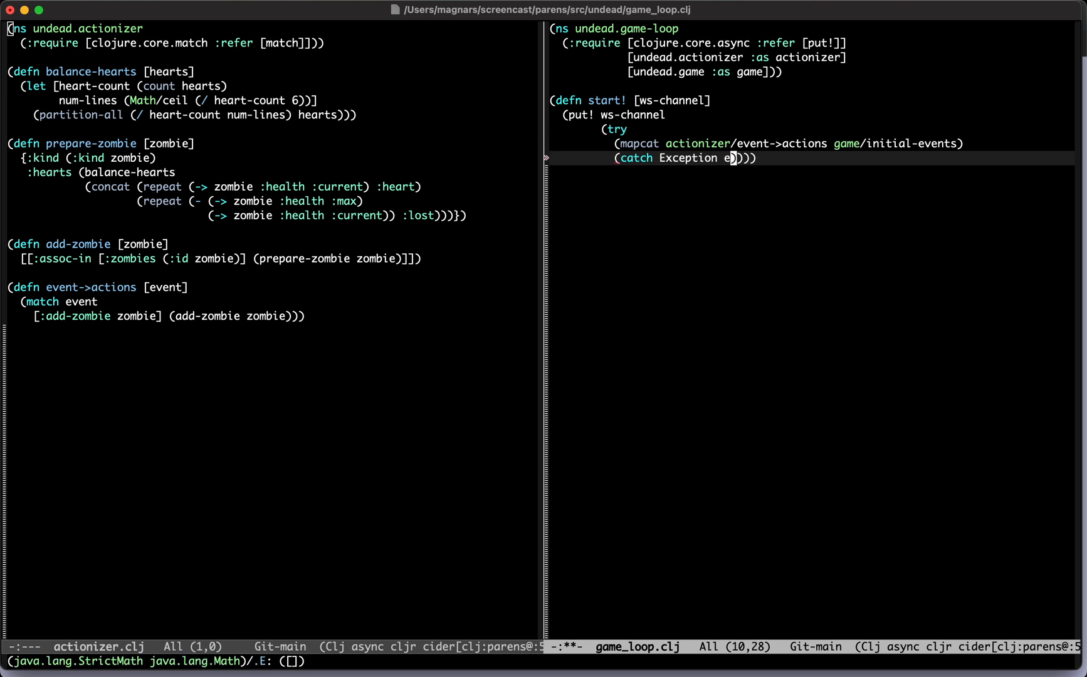
key("Return")
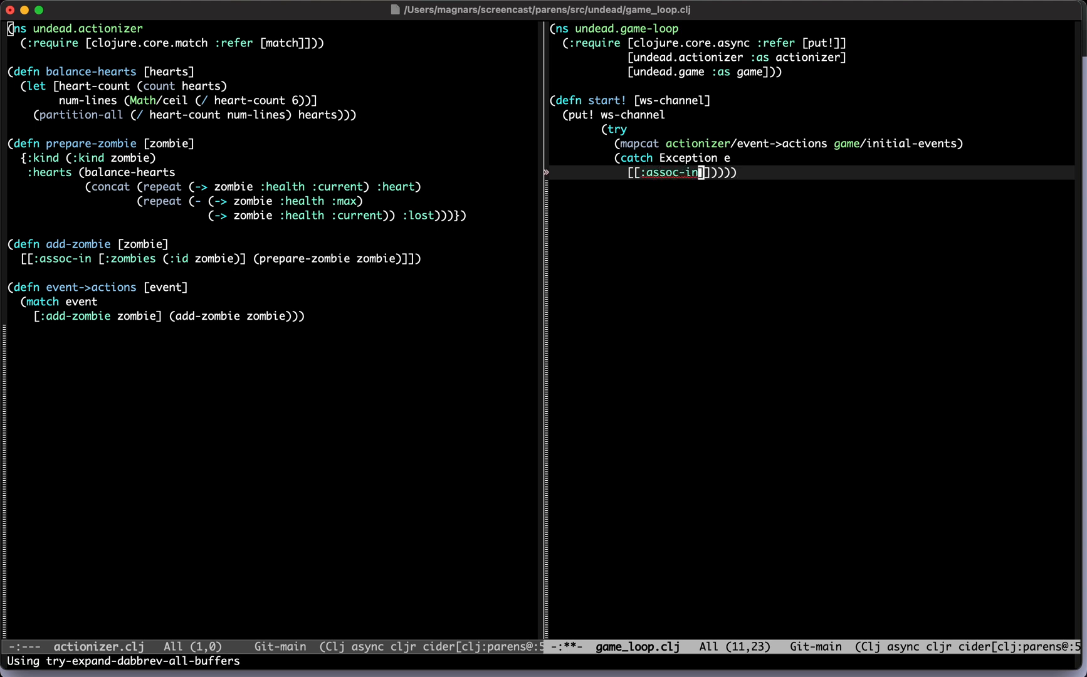
type("[:server-")
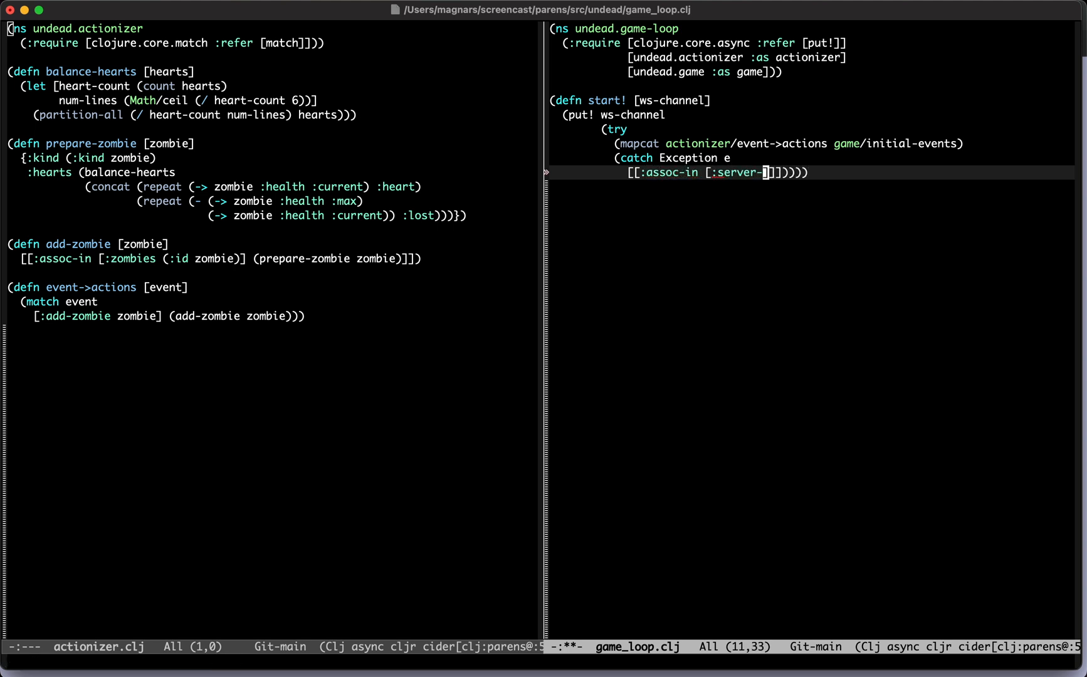
type("exception")
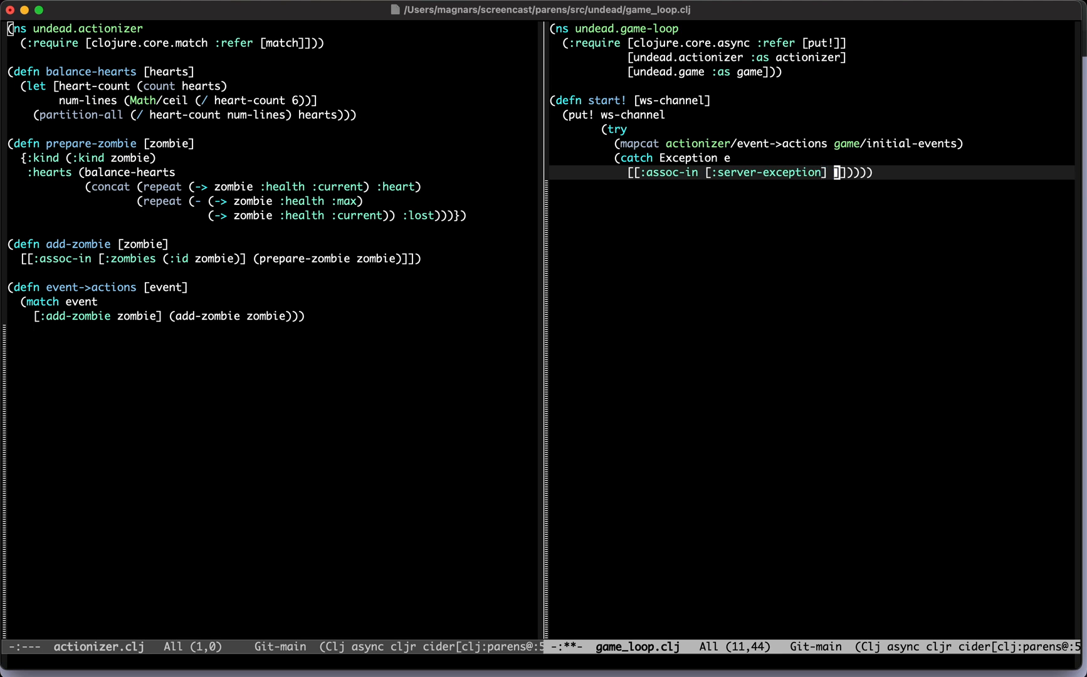
type("(pr-str")
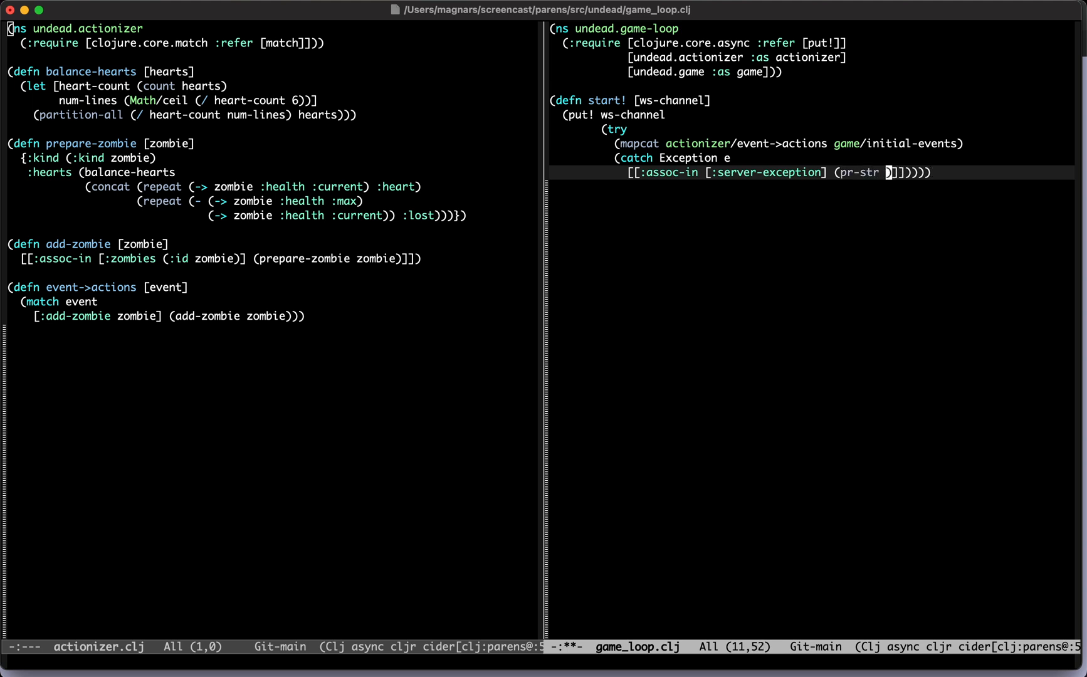
type("e")
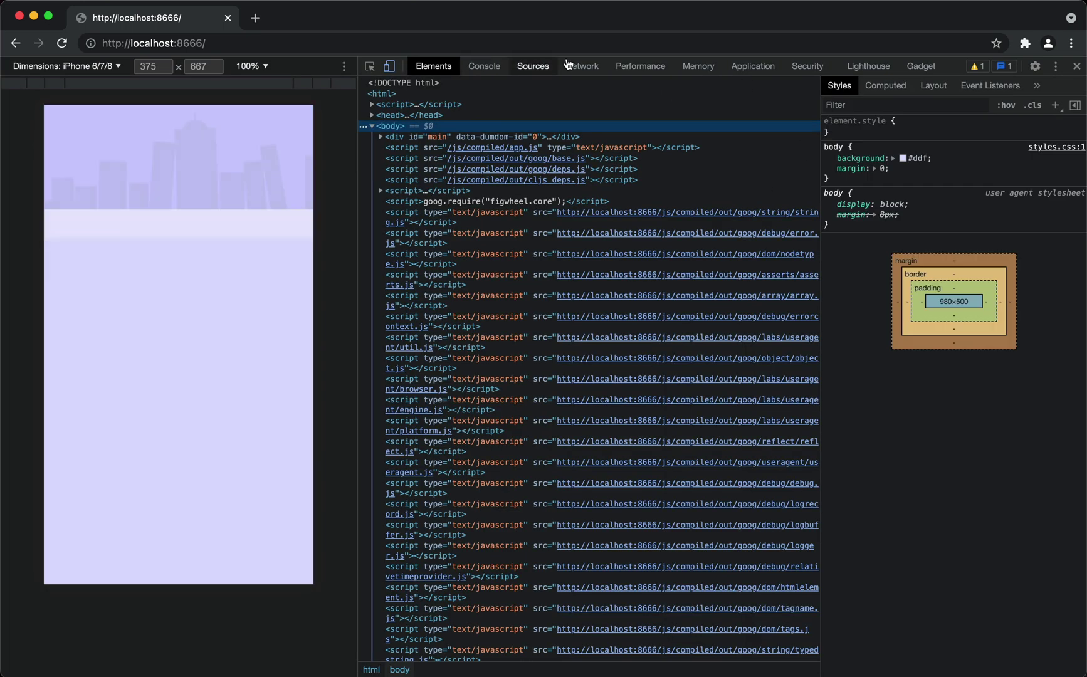
mouse_move(485, 66)
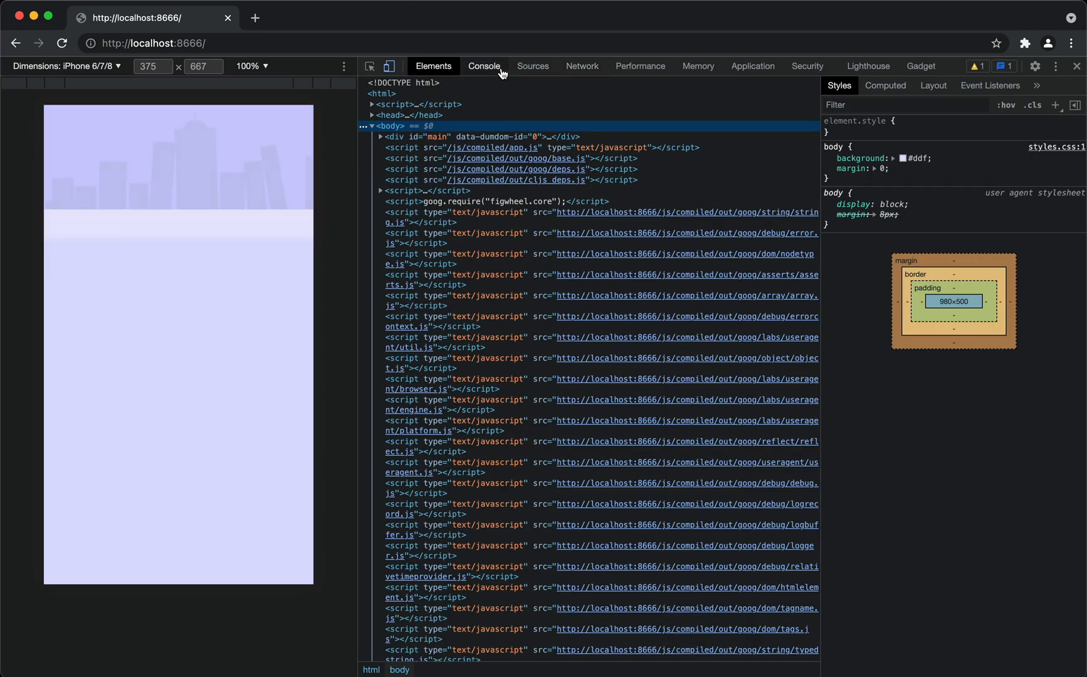
View the 'No matching clause' :set-player-health error in Gadget's Store, then return to Emacs.
left_click(921, 66)
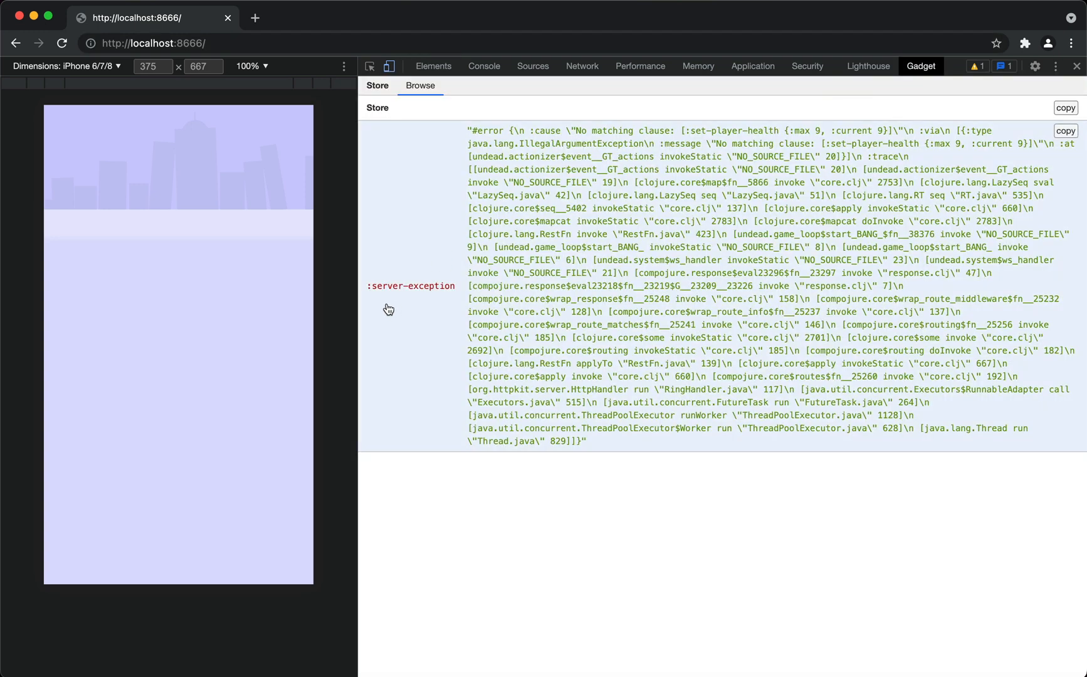
mouse_move(654, 262)
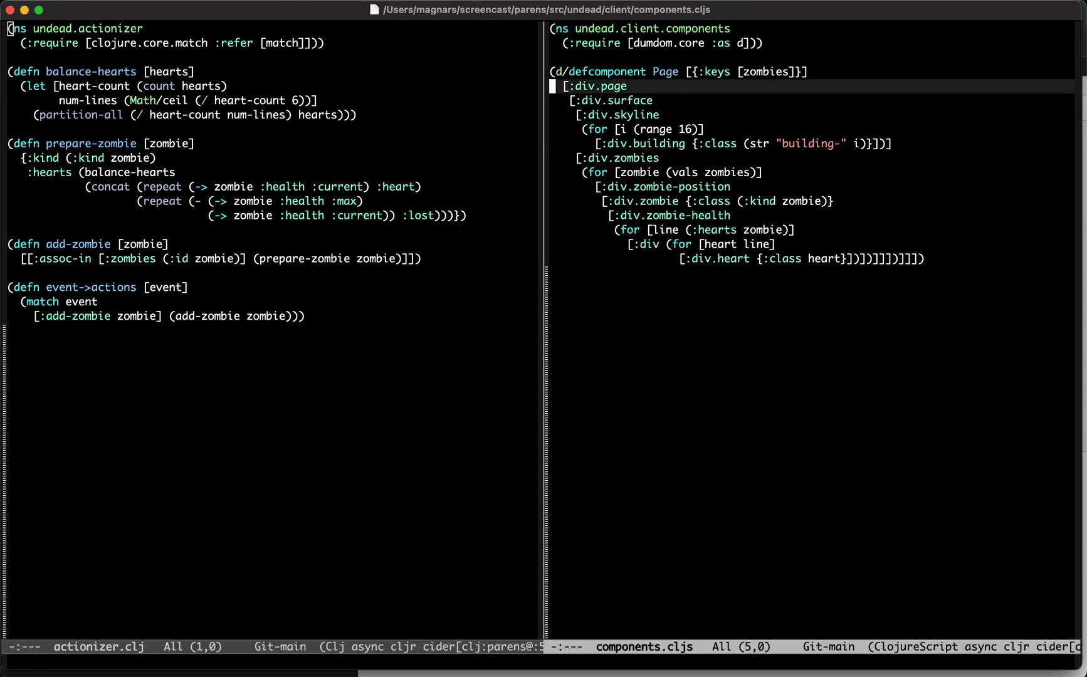
Have Page read the server-exception error and render it in a pre block.
type("server-")
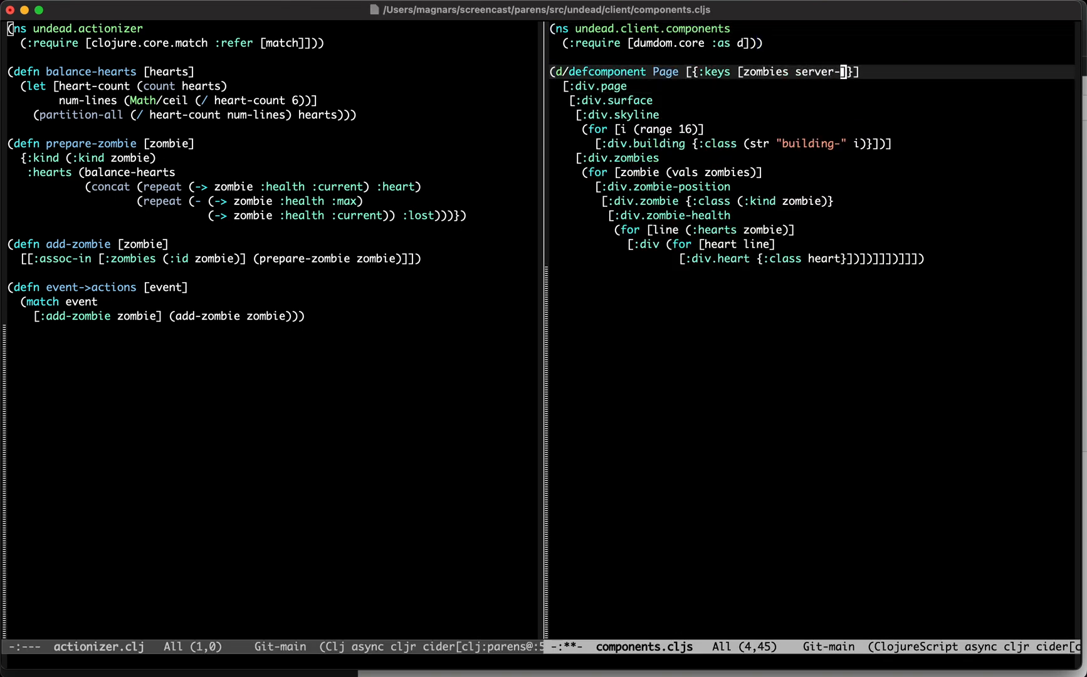
type("exception")
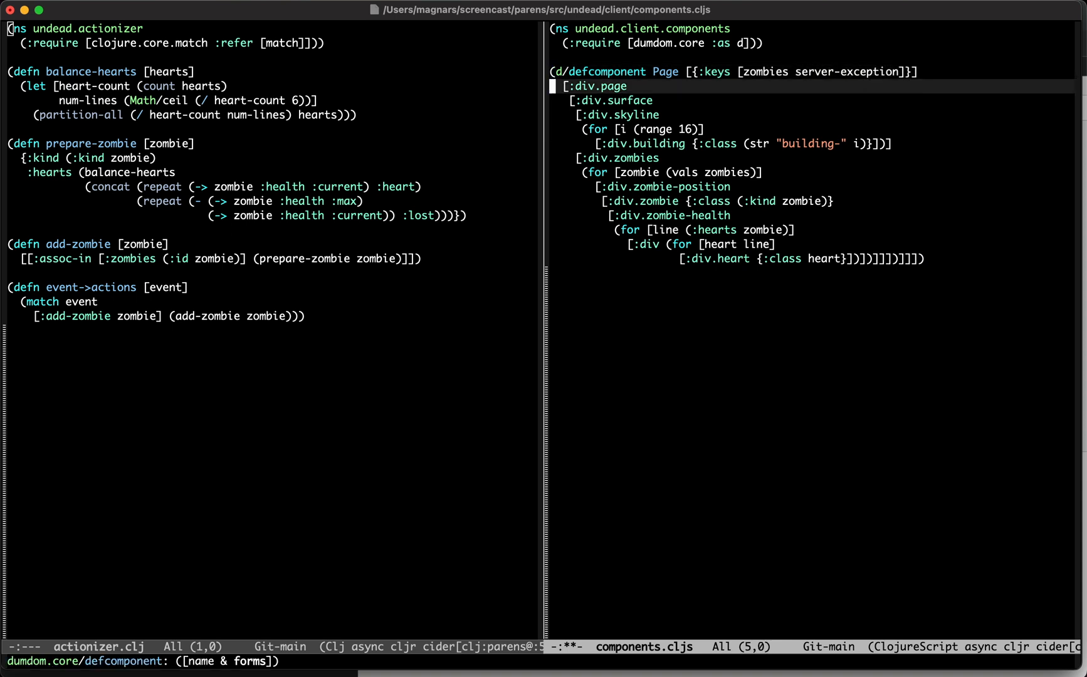
left_click(795, 72)
type("[:div.page [:pre error")
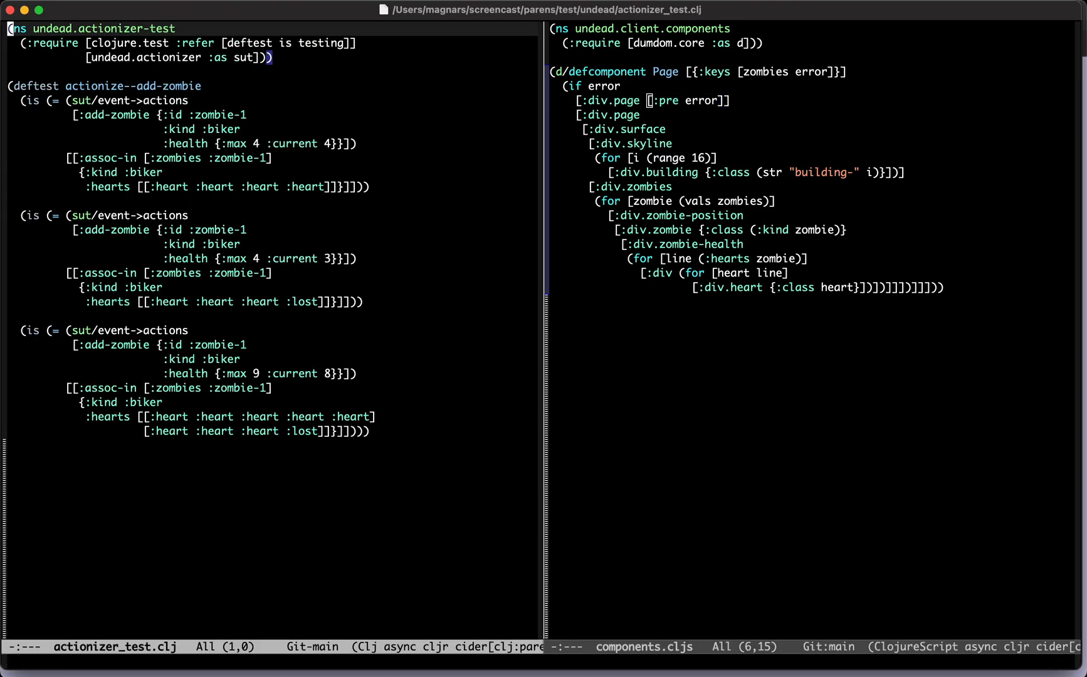
Start deftest actionize--set-player-health calling sut/event->actions on a set-player-health event.
type("(deftest actionize-")
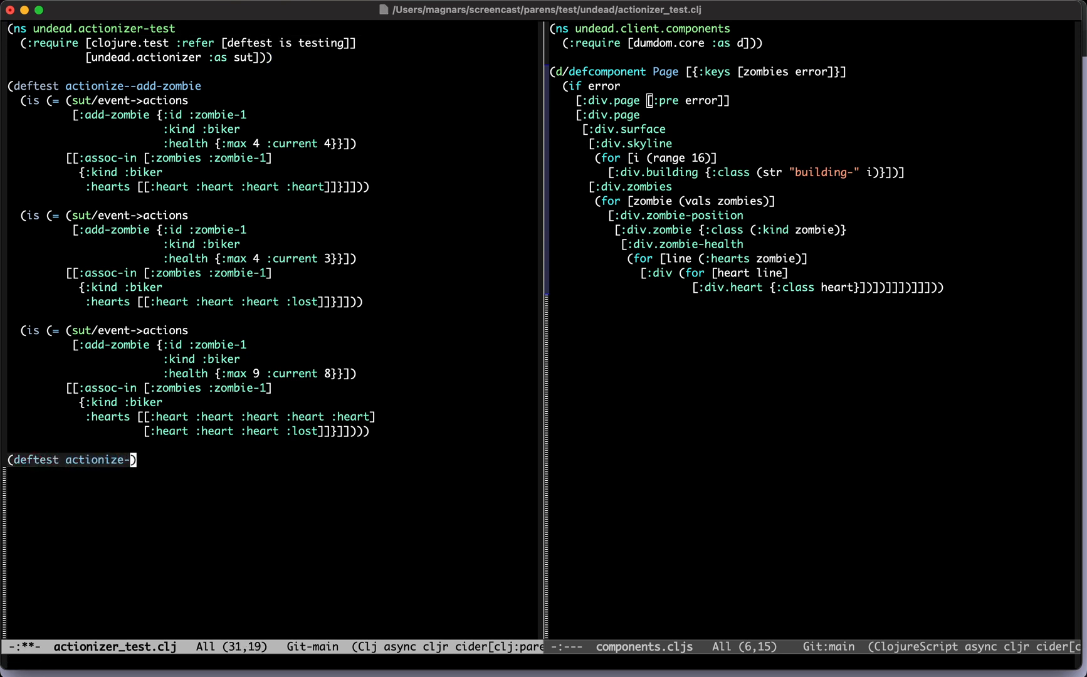
type("-player-health")
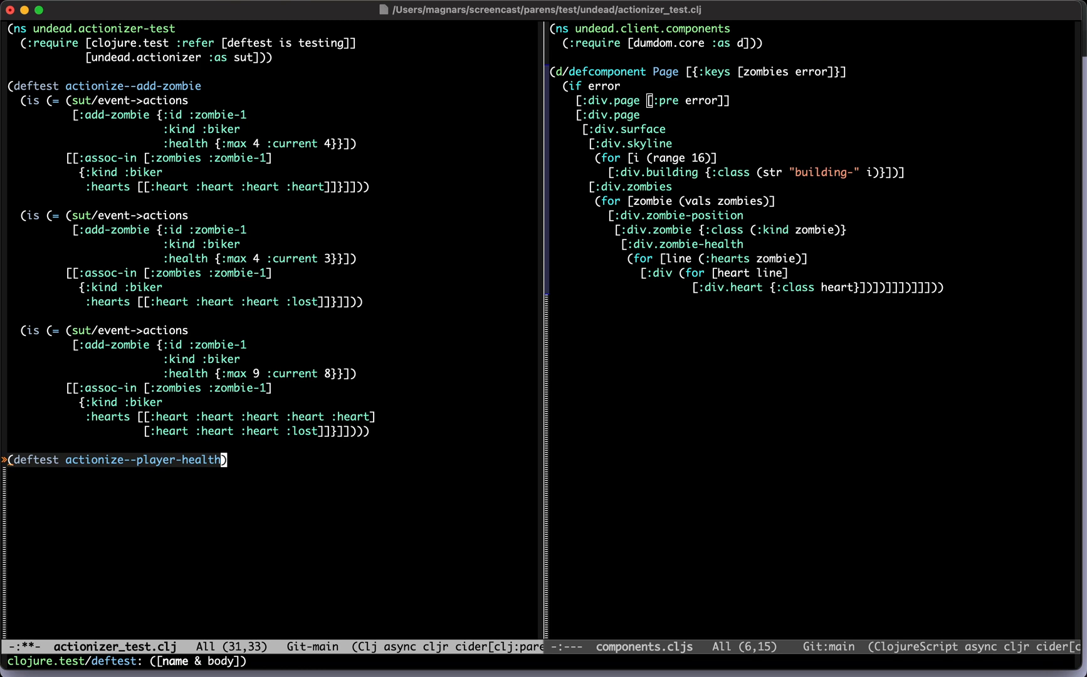
key("Return")
type("(is ()))")
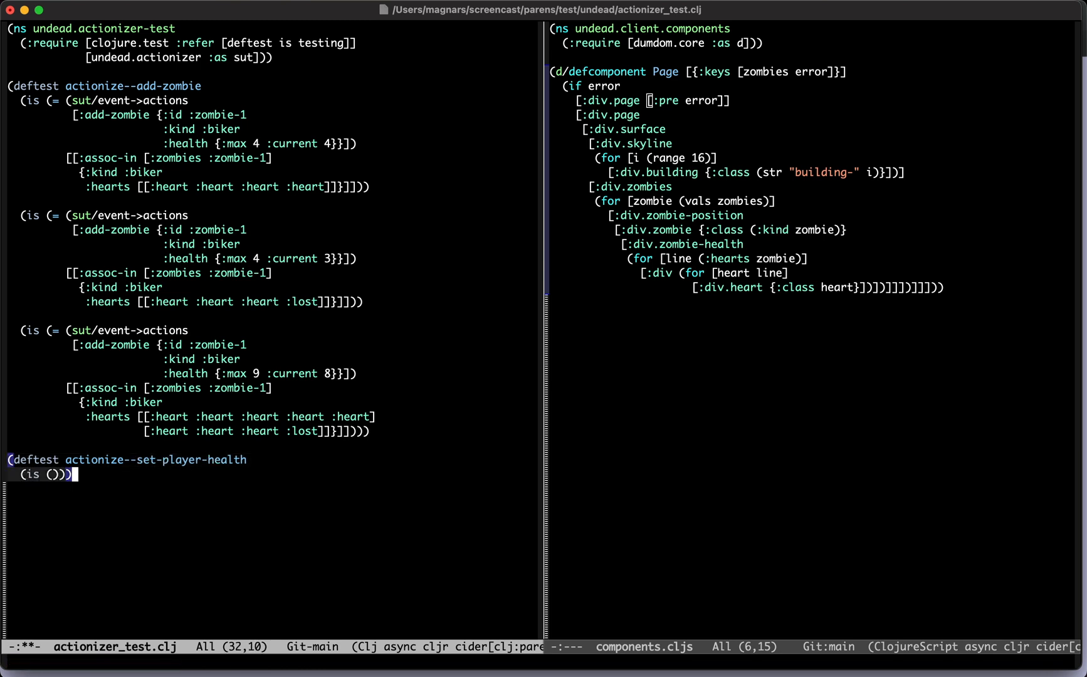
type("(= (sut/")
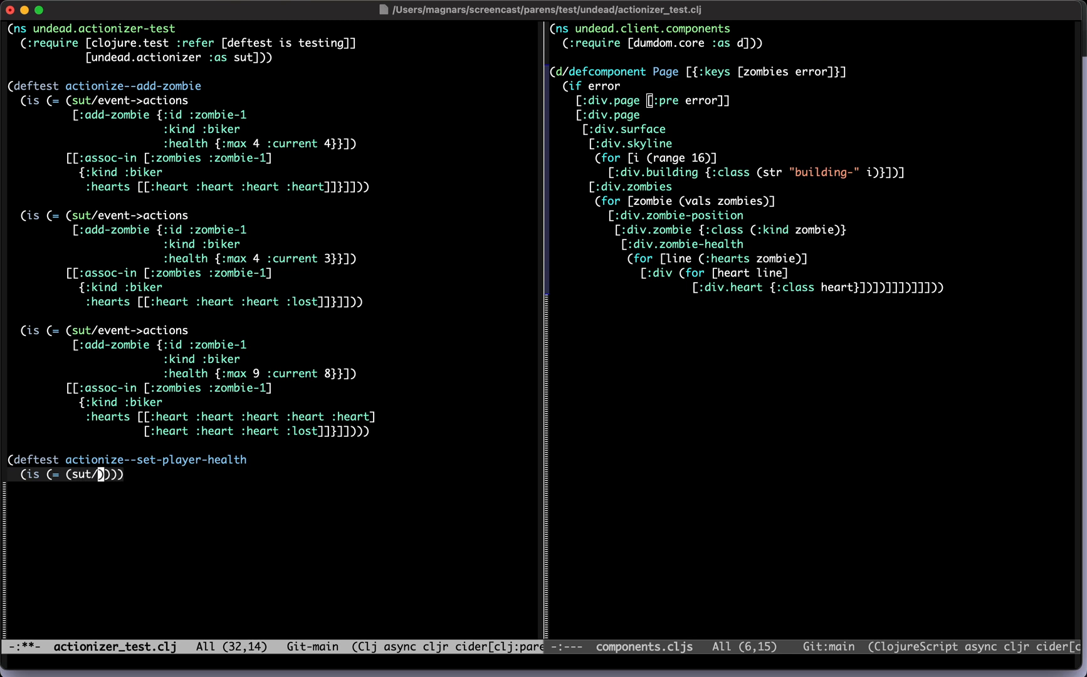
type("event->actions")
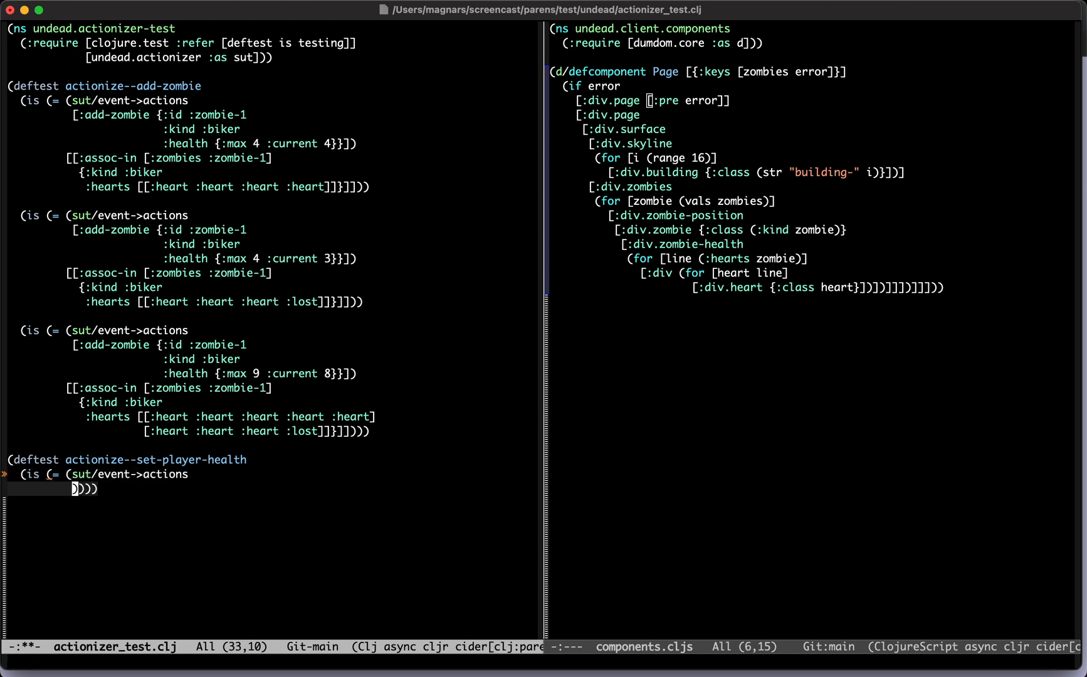
type("[:set-player-health {:max 9, :current 9}]")
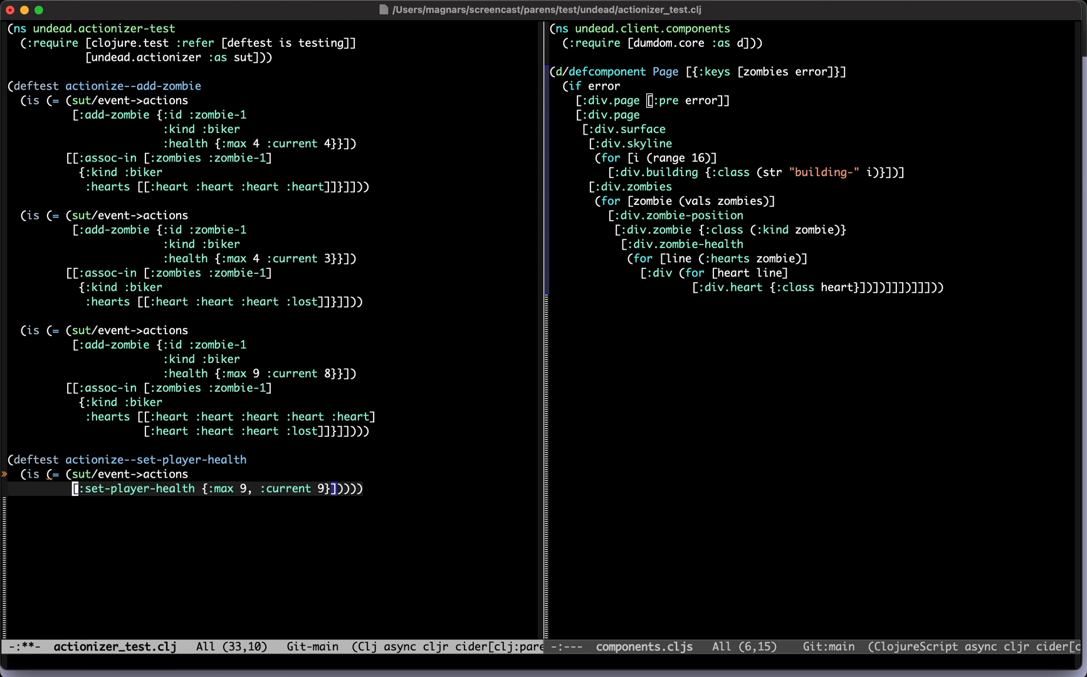
Expect an assoc-in of three hearts under [:player :hearts], then run the tests.
key("Return")
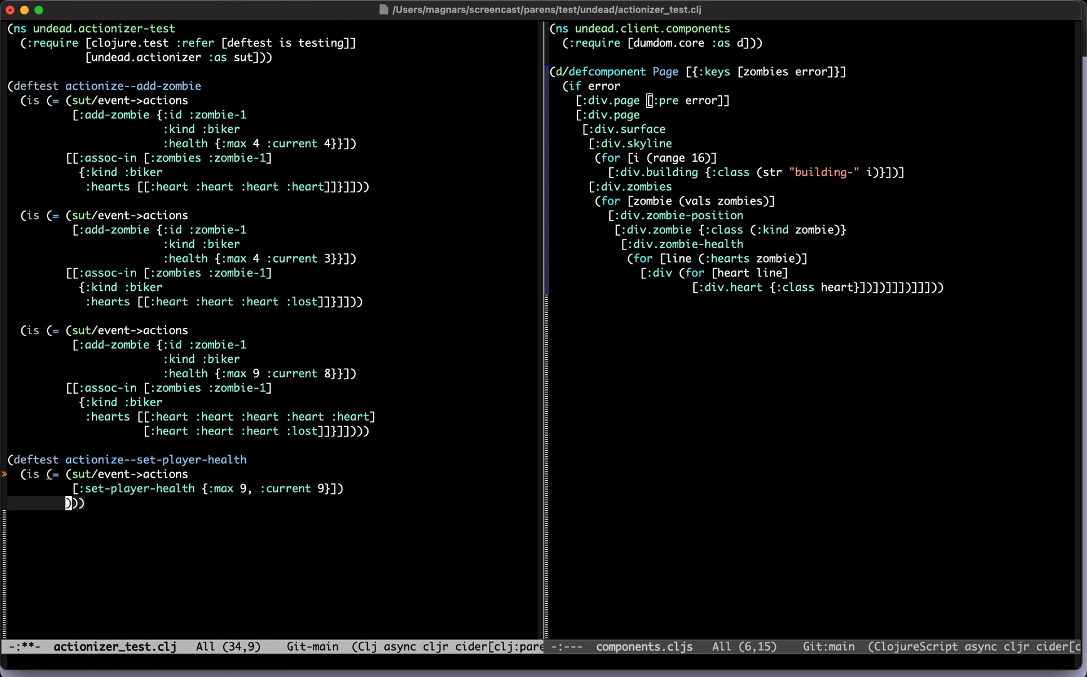
type("[[:assoc-in [:player :hea")
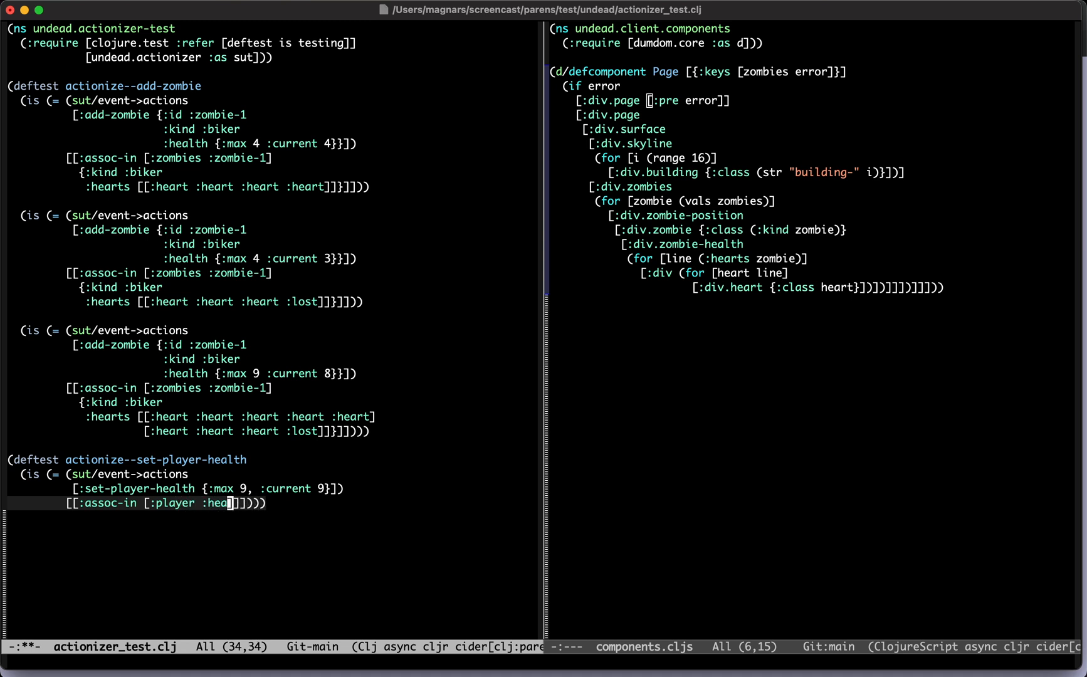
type("rt")
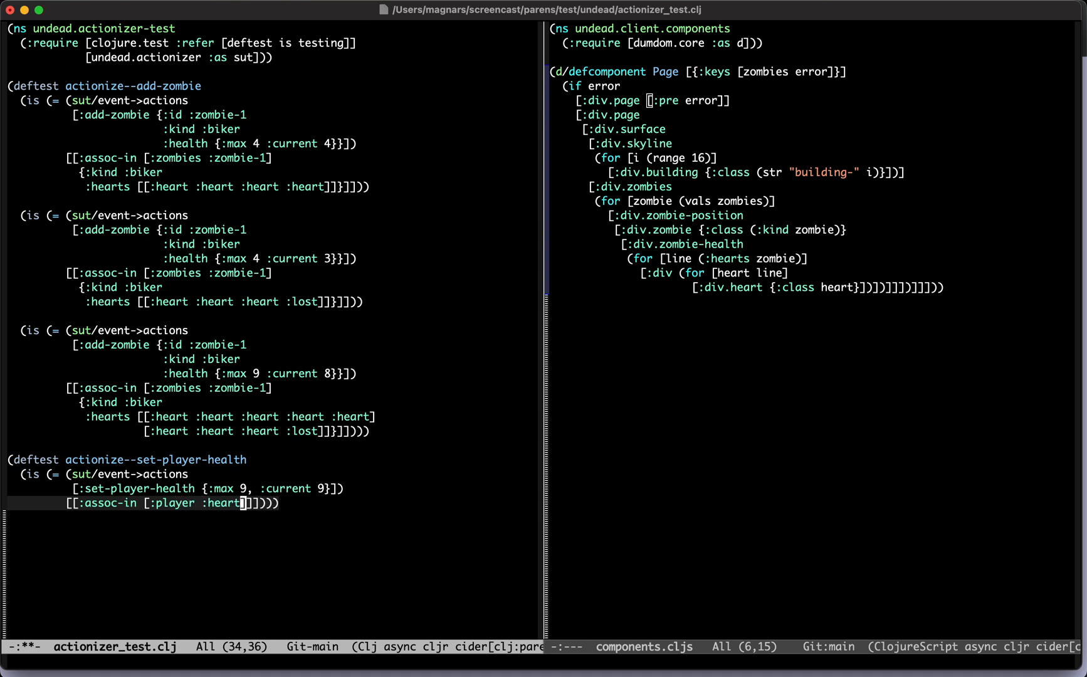
type("s] [")
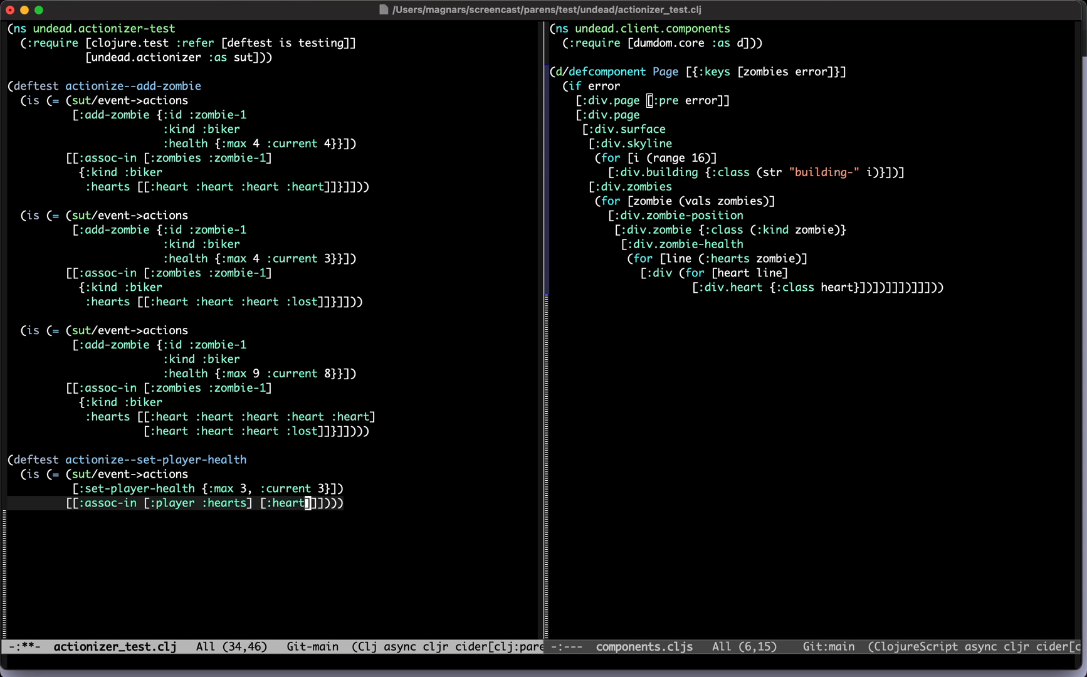
type(":heart :heart")
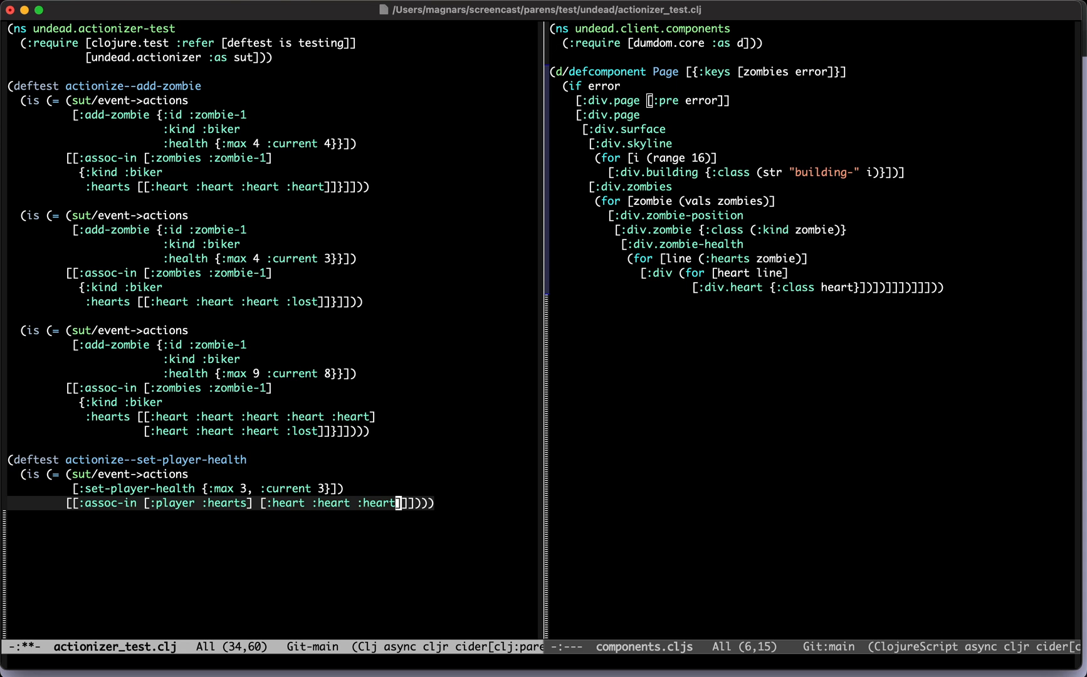
key("Return")
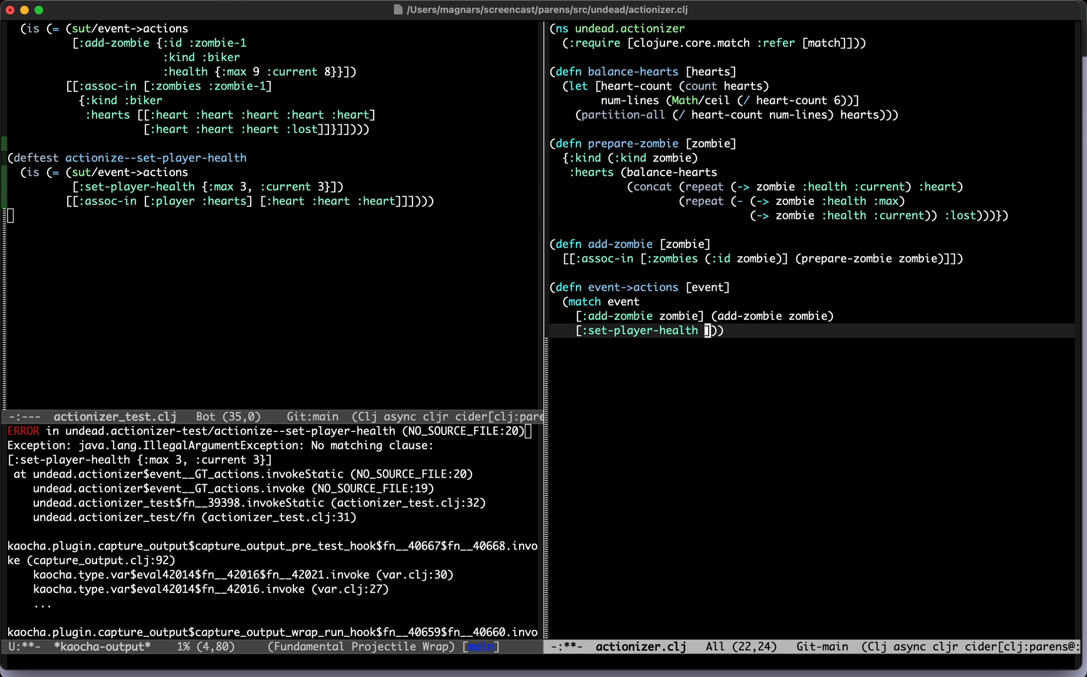
Route [:set-player-health health] to (set-player-health health) and stub it with cljr create-fn.
type("health")
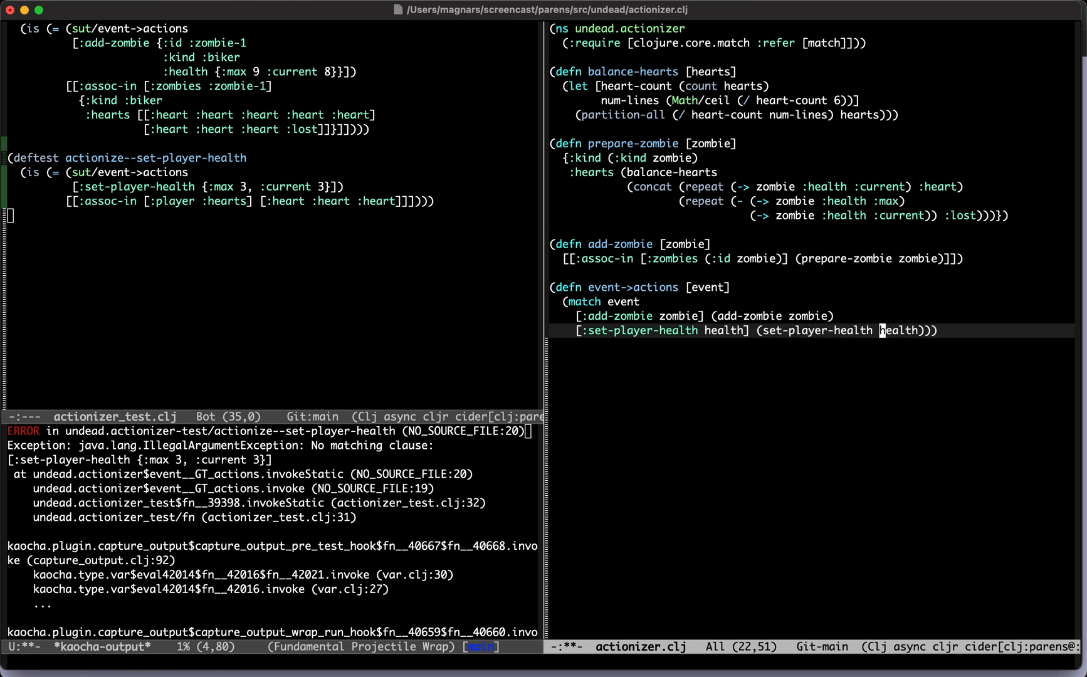
key("left")
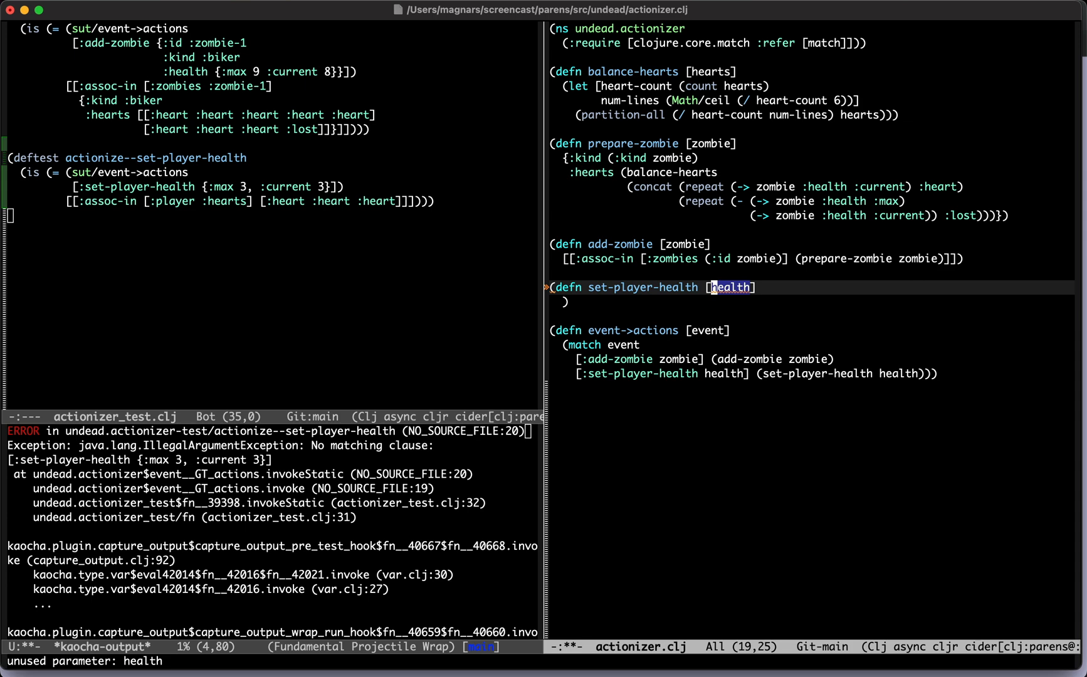
Begin set-player-health's assoc-in of :hearts, building hearts from (:current health) with repeat.
type("[[:assoc-in [:player")
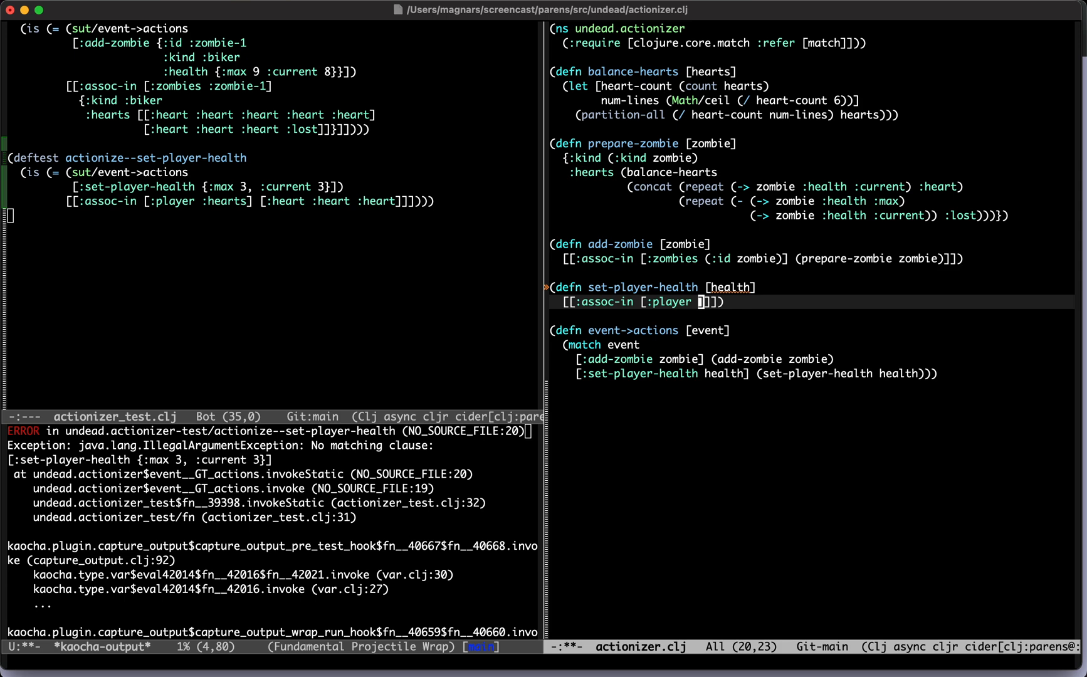
type(":hearts")
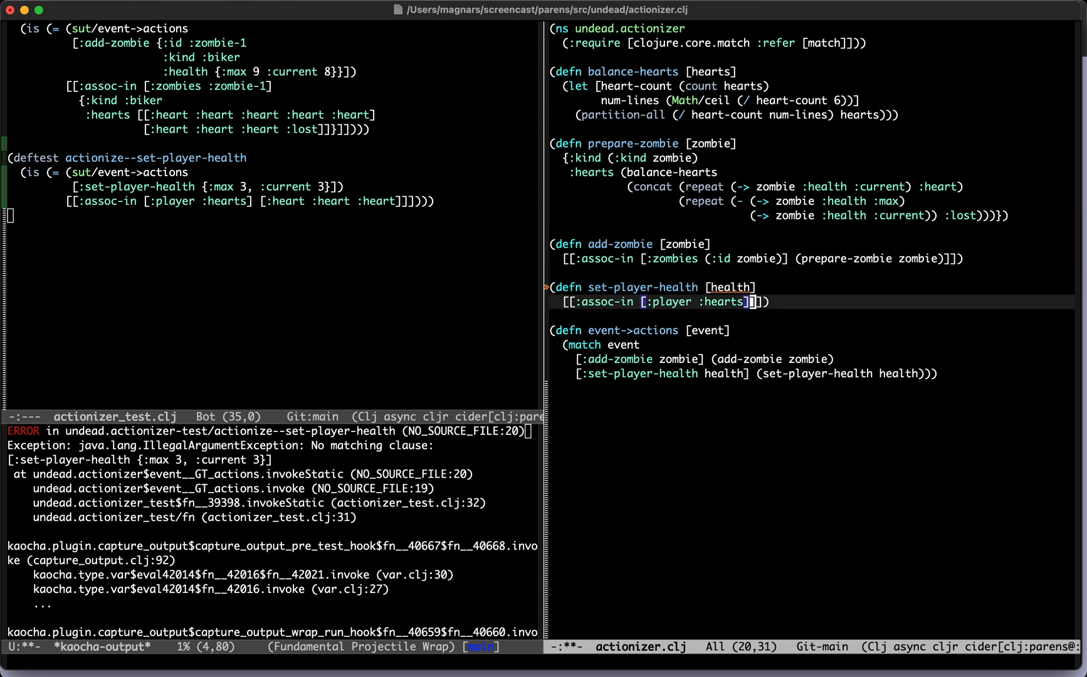
key("right")
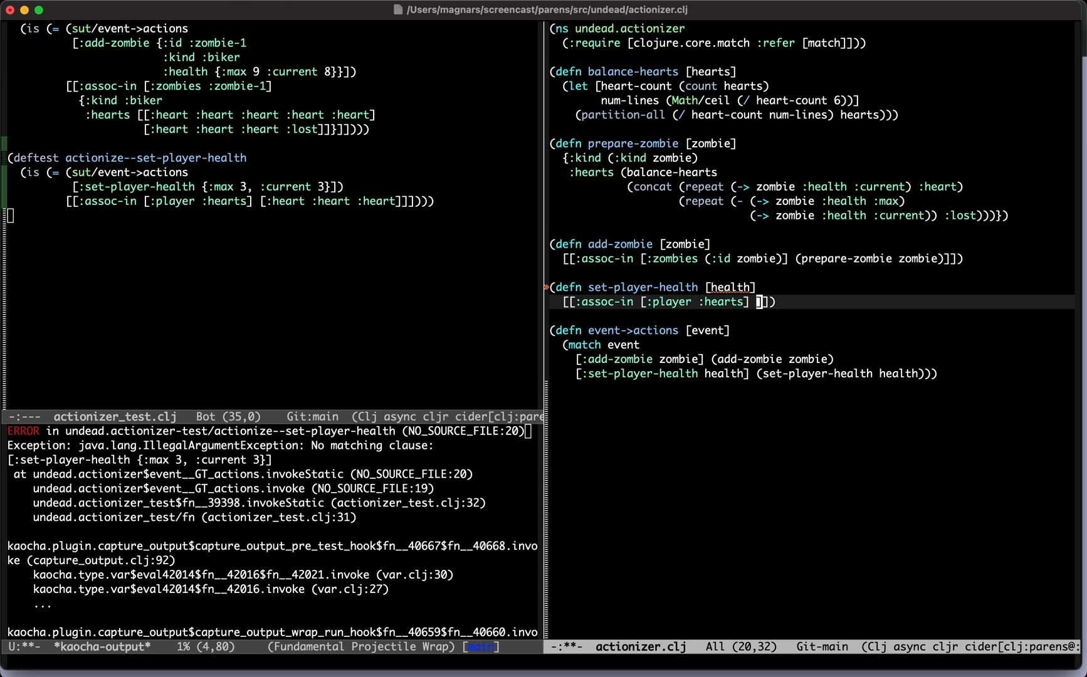
type("(ma")
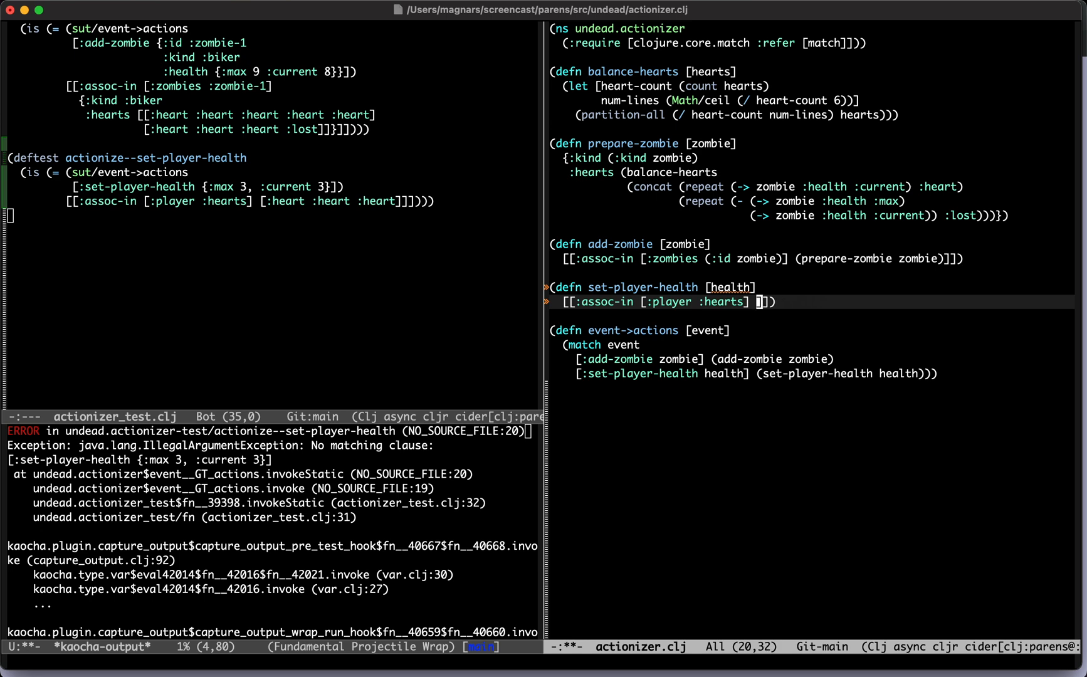
type("(:")
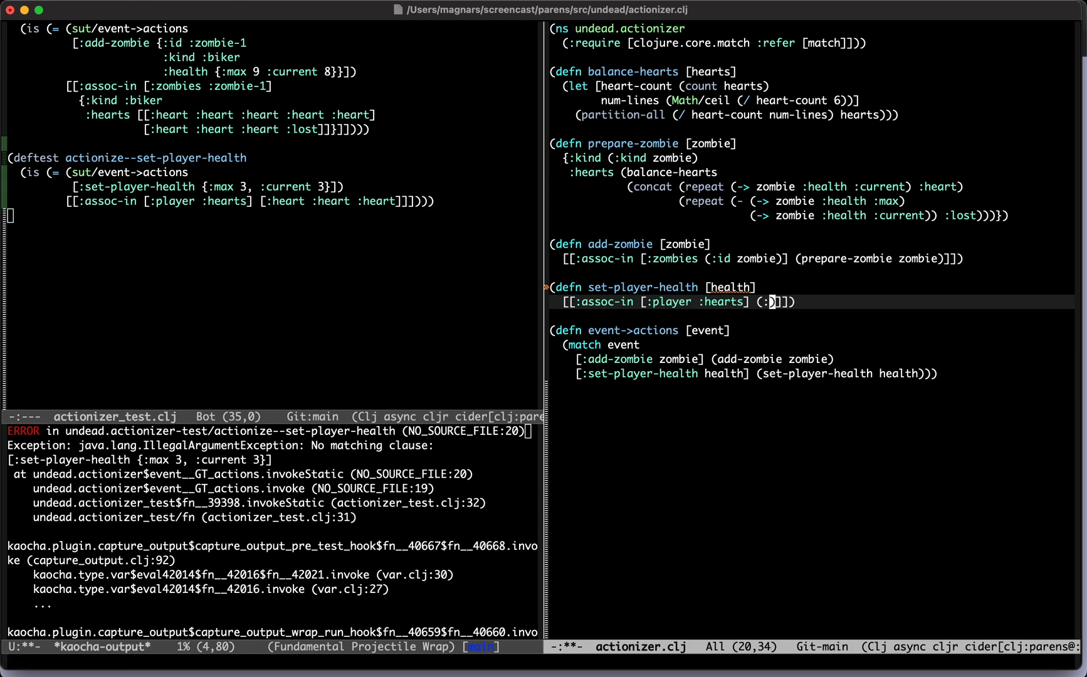
type("current")
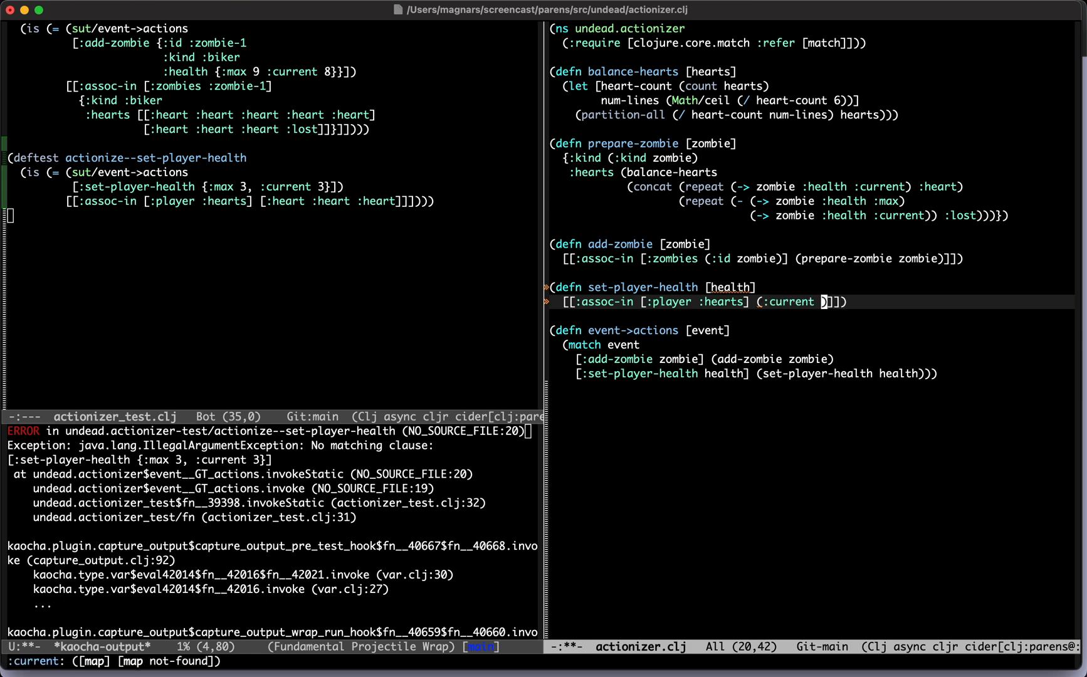
type("health")
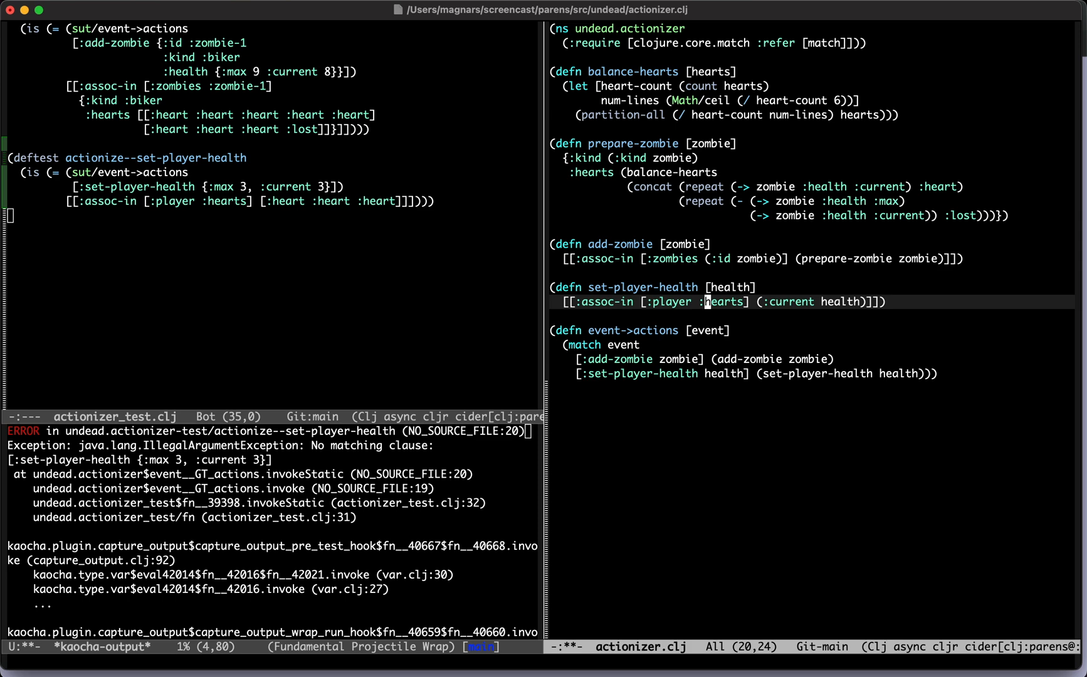
type("(repeat (")
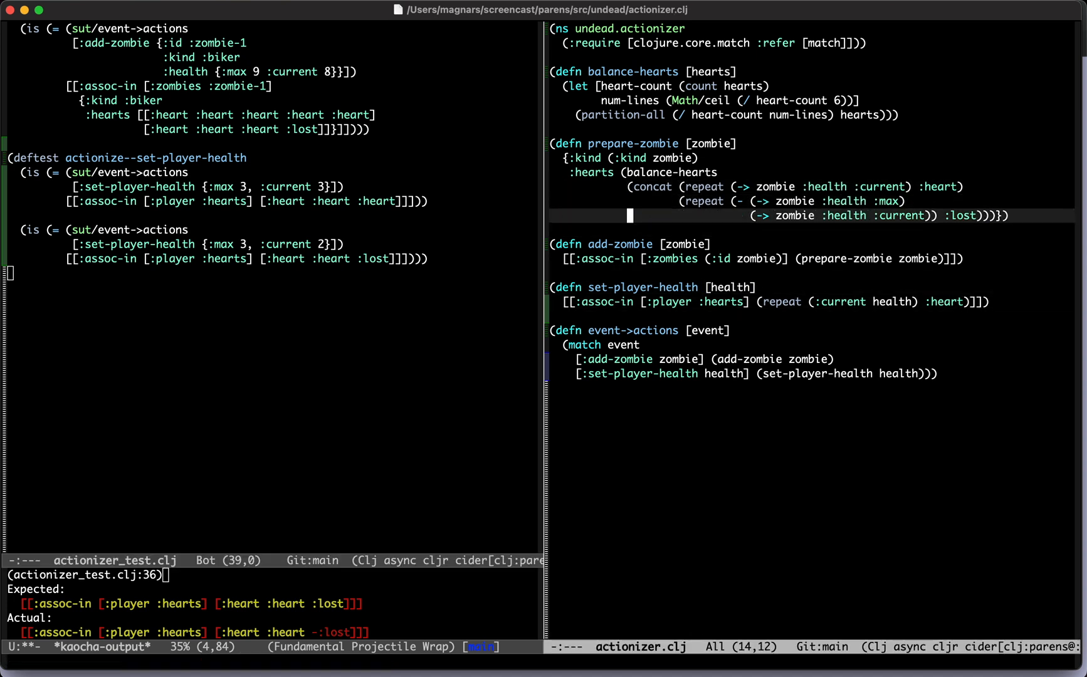
Place the cursor in prepare-zombie's heart-building concat/repeat code.
left_click(721, 258)
type("(defn ")
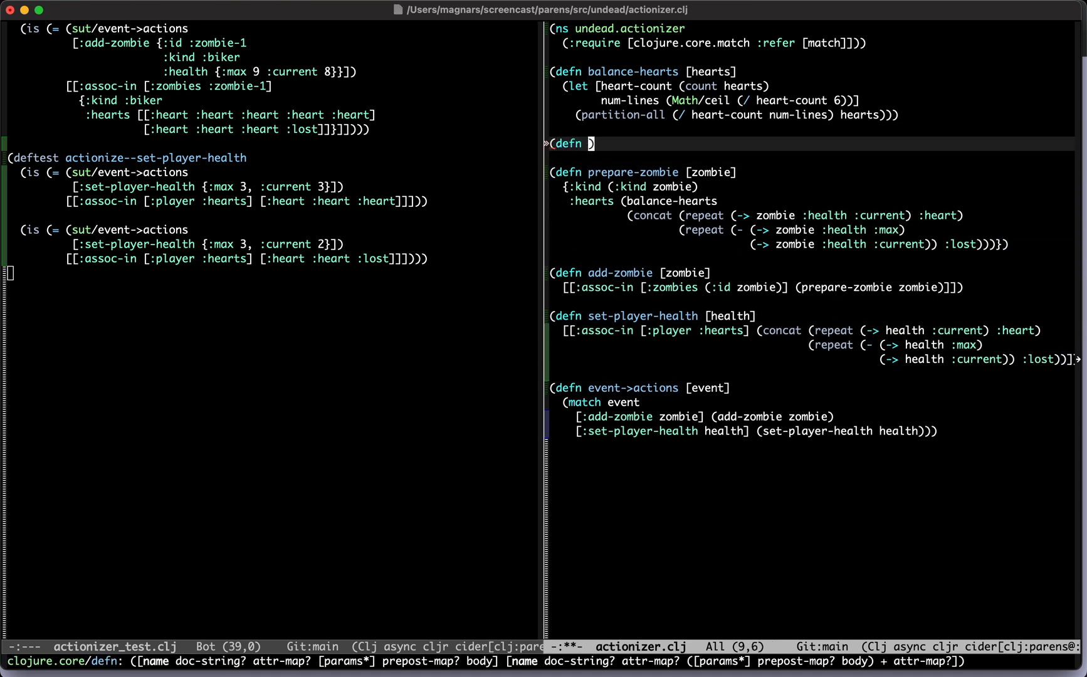
Extract the heart code into render-hearts [health], calling it with (:health z) in prepare-zombie.
type("render-hearts [health")
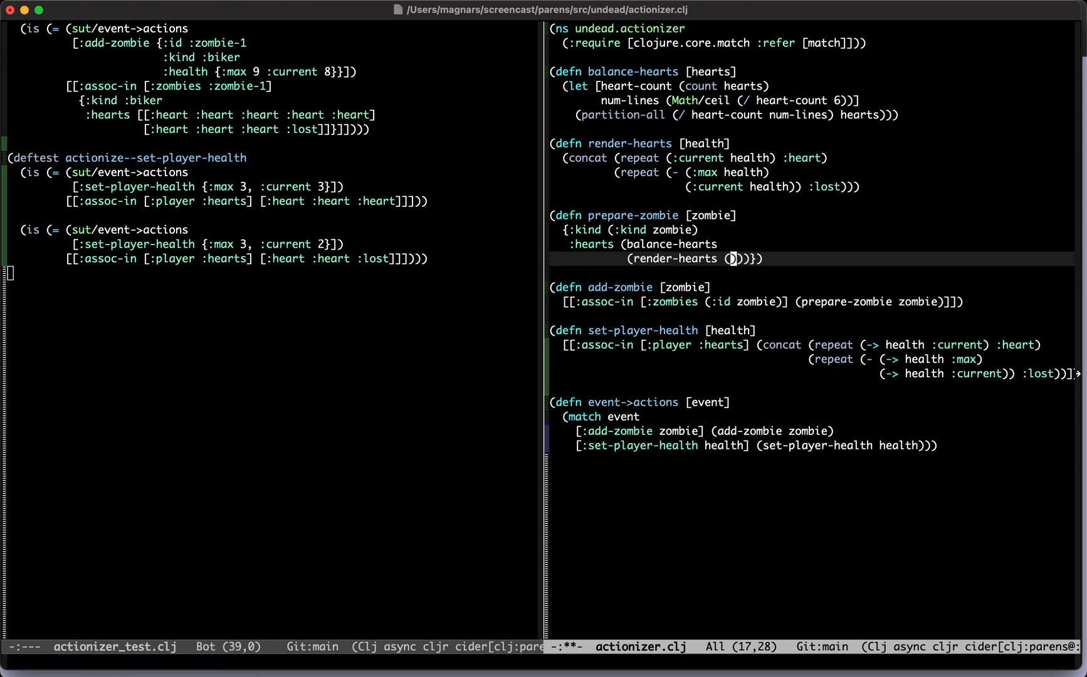
type("(:health zombie")
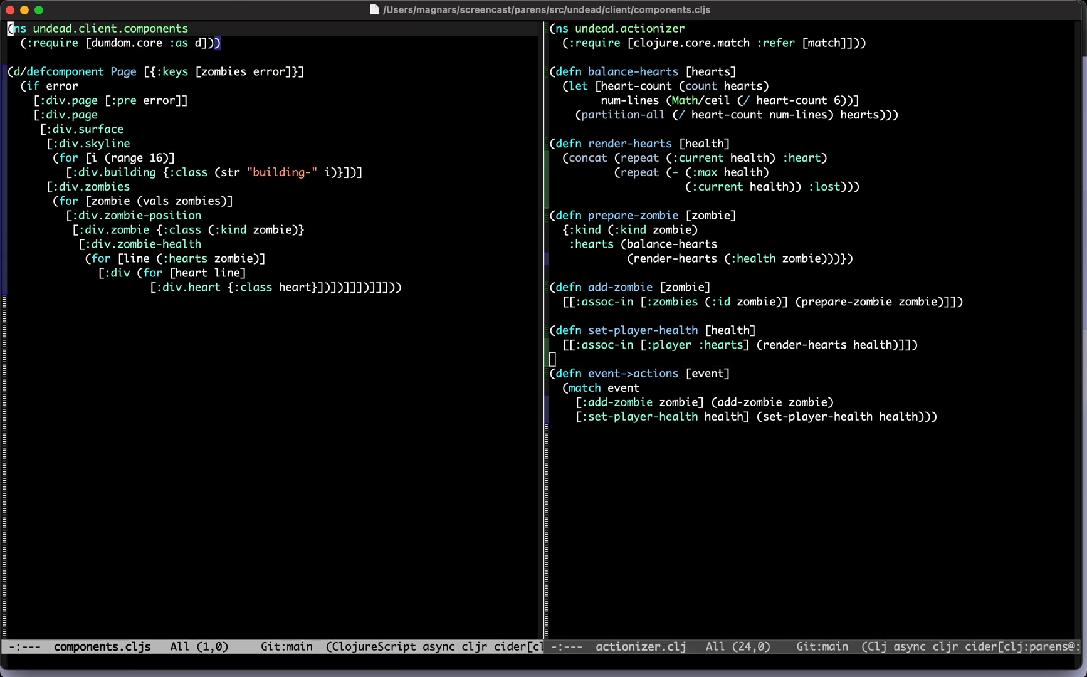
Add player to Page's :keys and begin a [:div.player-health] div for the player.
type("player")
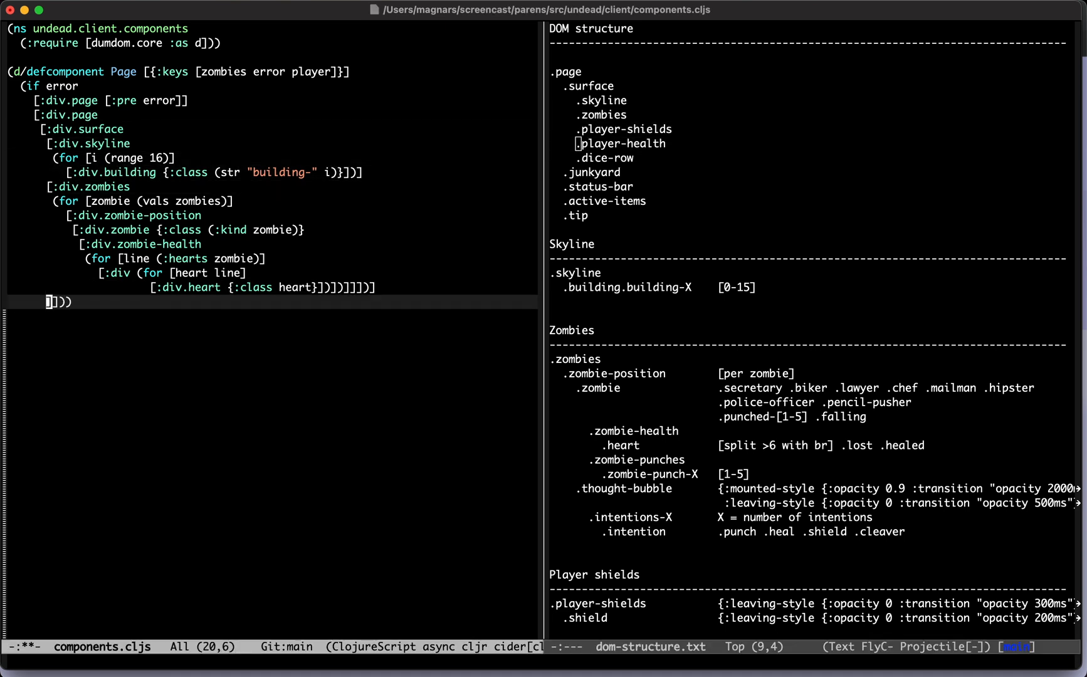
type("[:div.player-he")
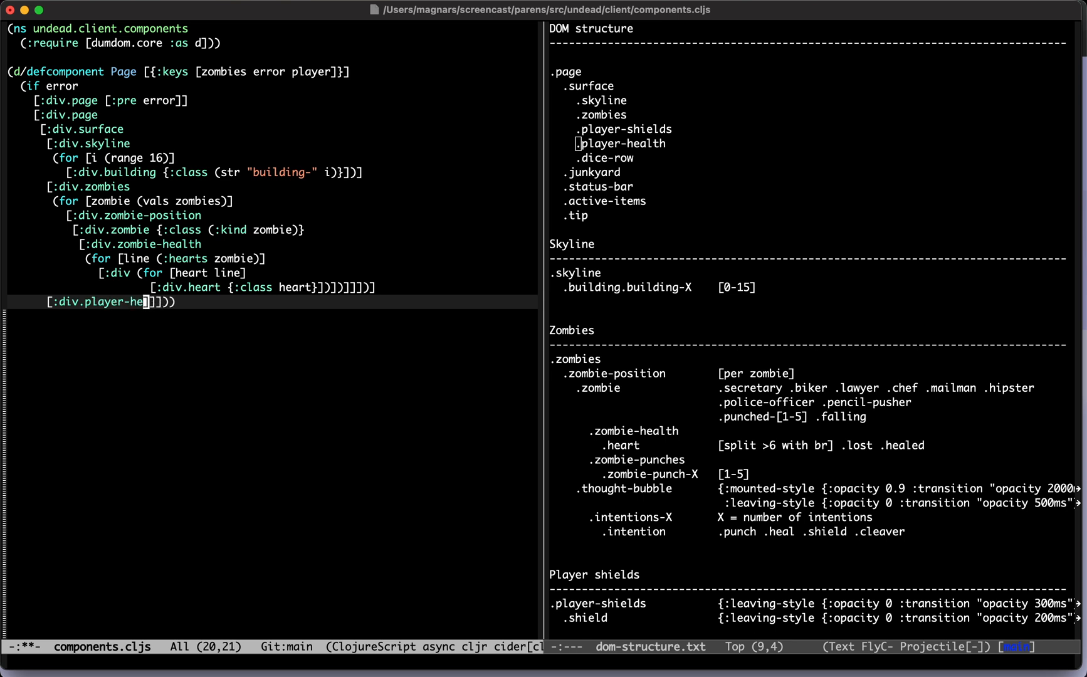
type("lth")
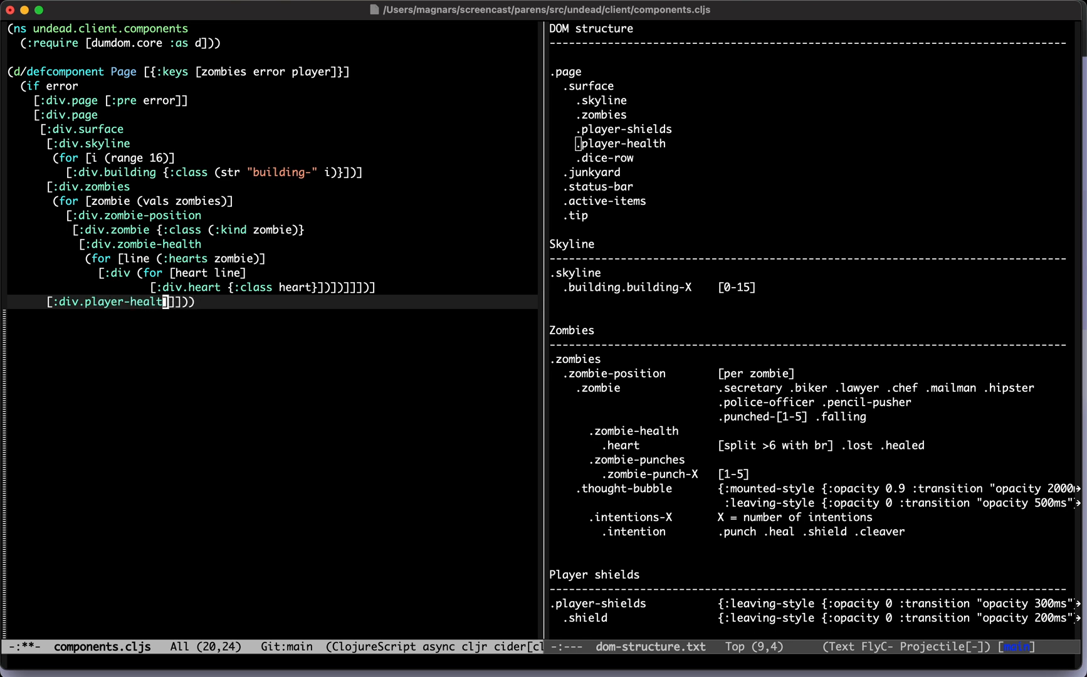
key("Return")
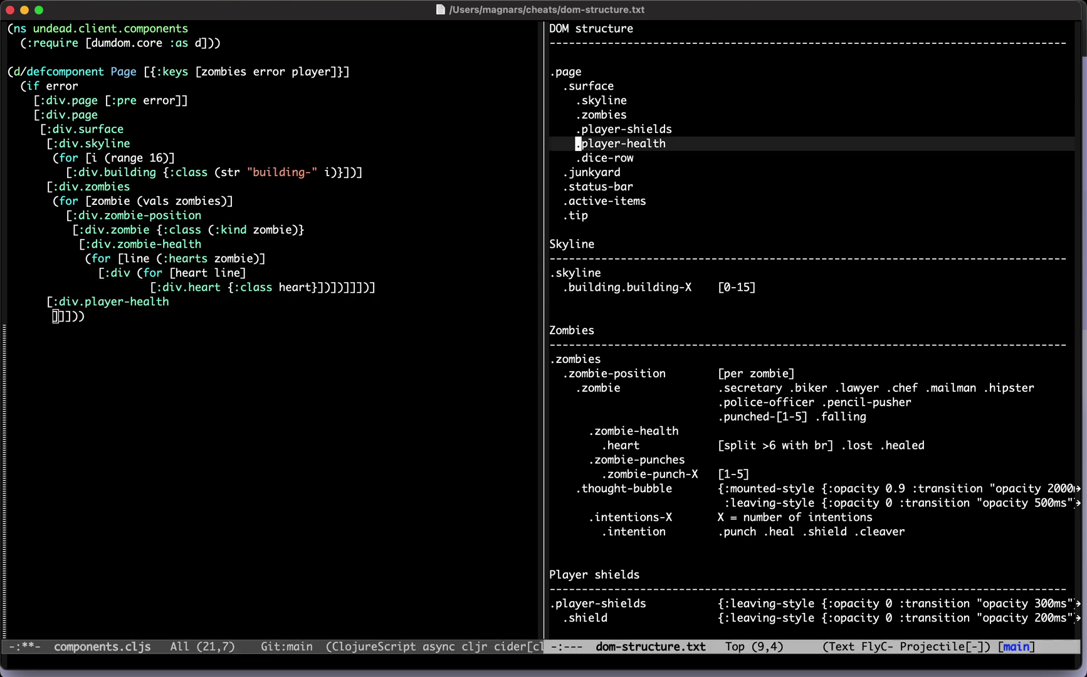
type("player")
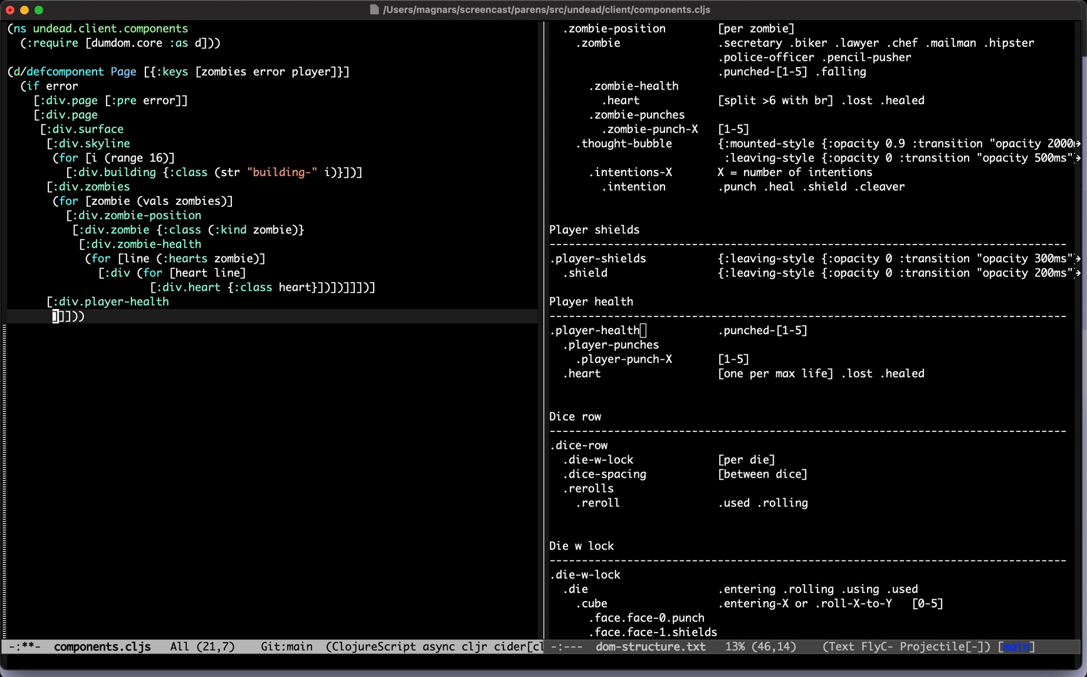
Render one heart div per entry in (:hearts player) inside the player-health div.
type("(for [heart")
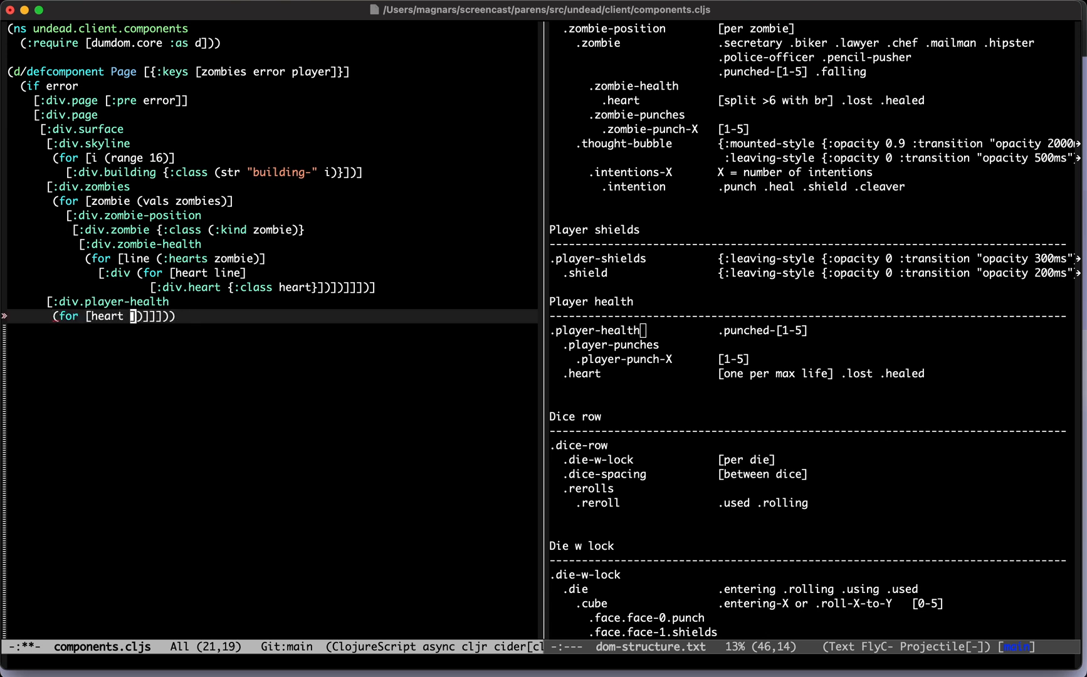
type("()")
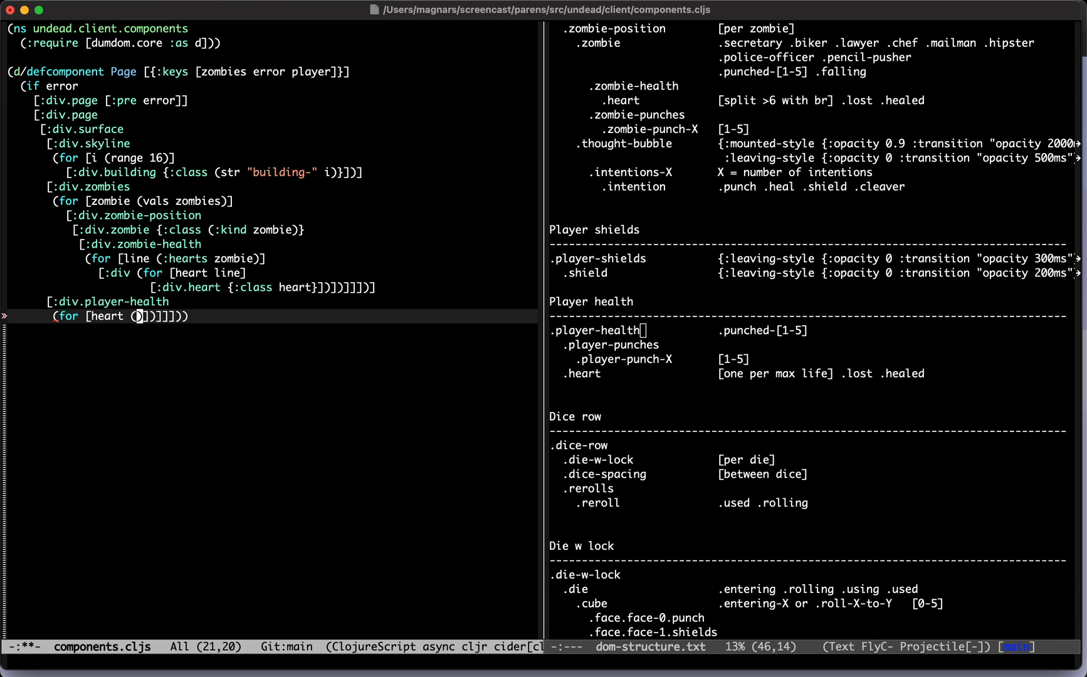
type(":hes")
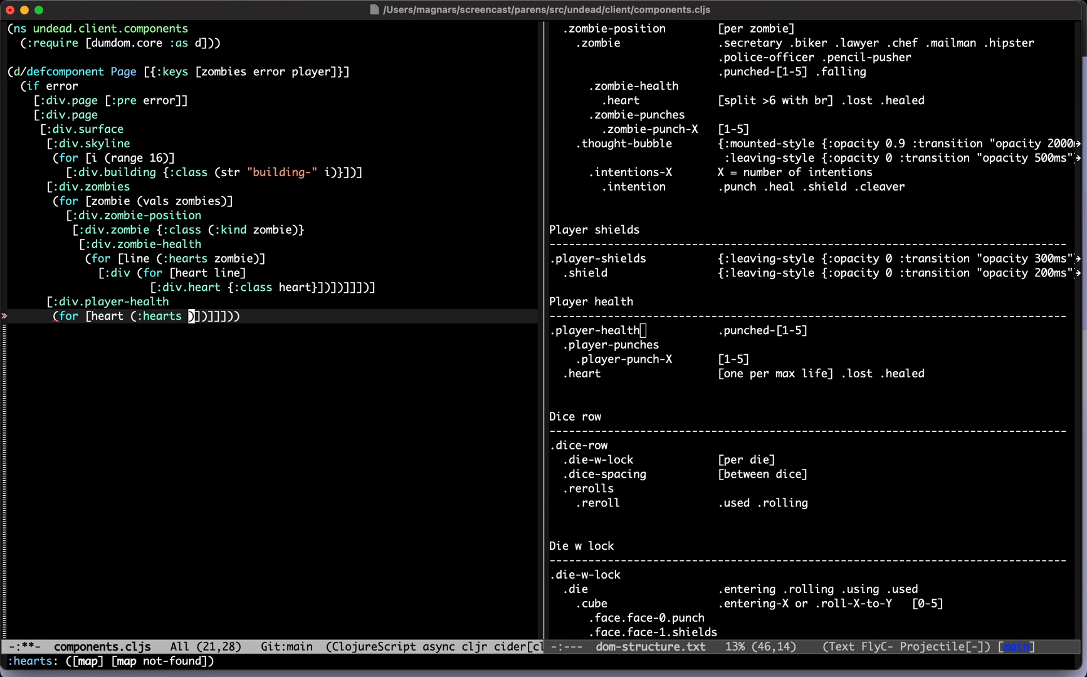
type("player")
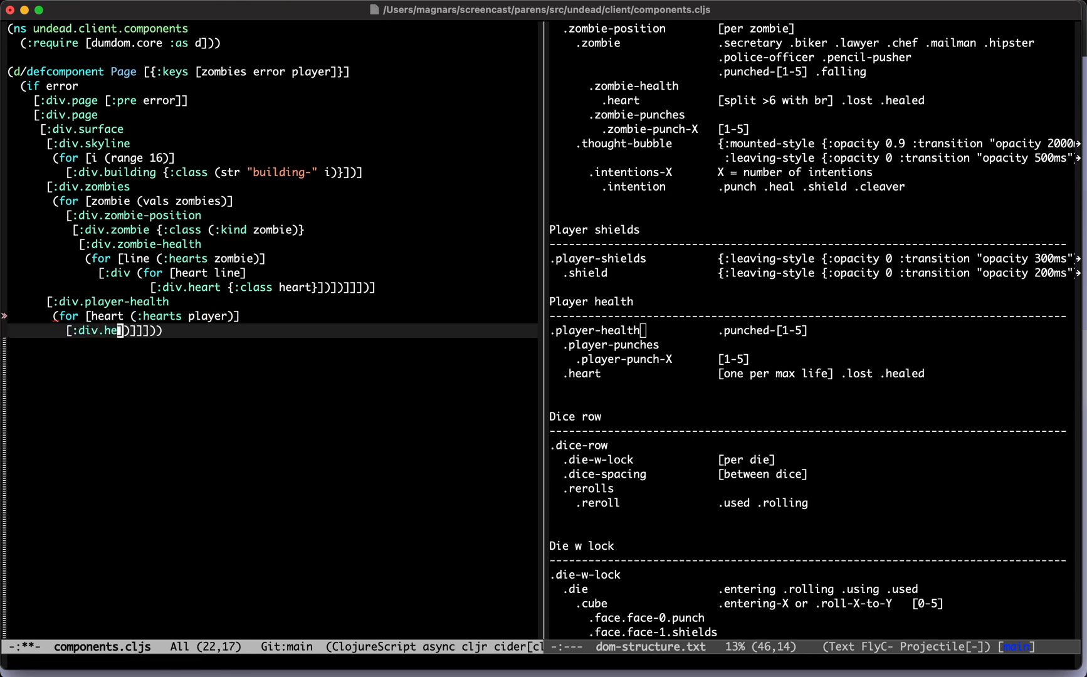
type("art")
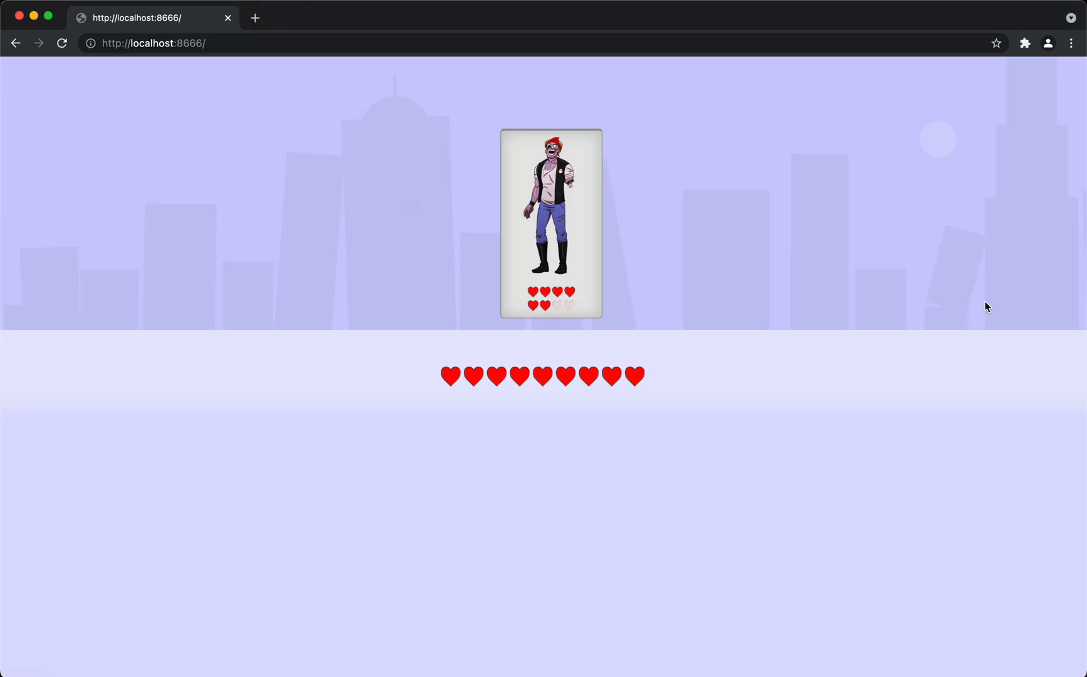
mouse_move(522, 436)
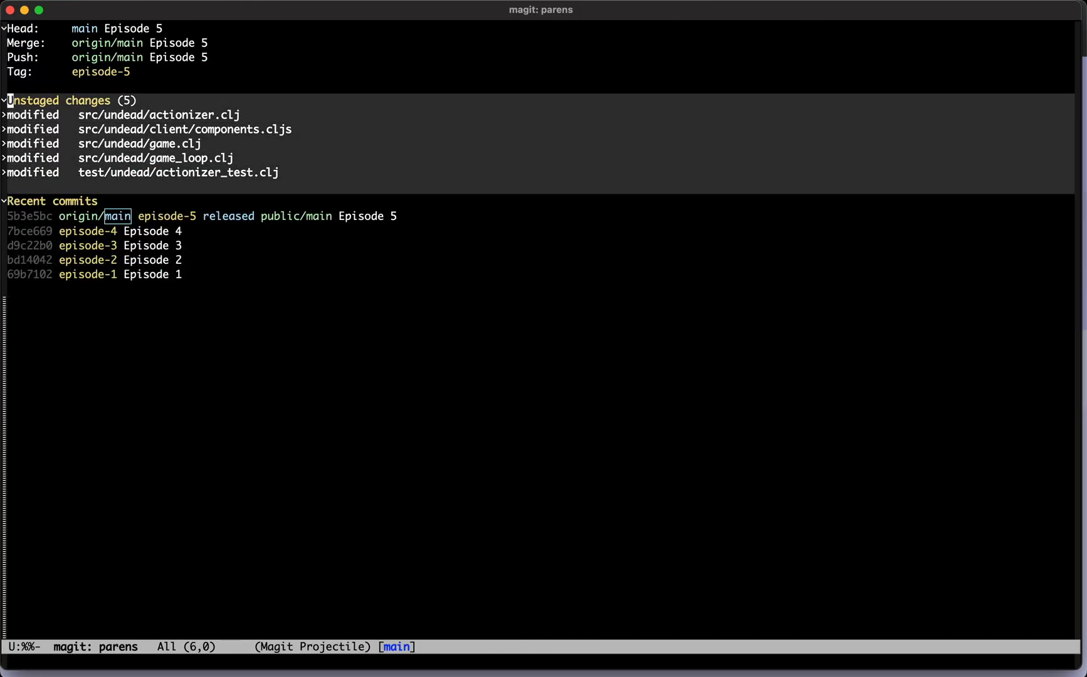
Stage all five modified files and write the commit message 'Episode 666'.
key("s")
type("Epis")
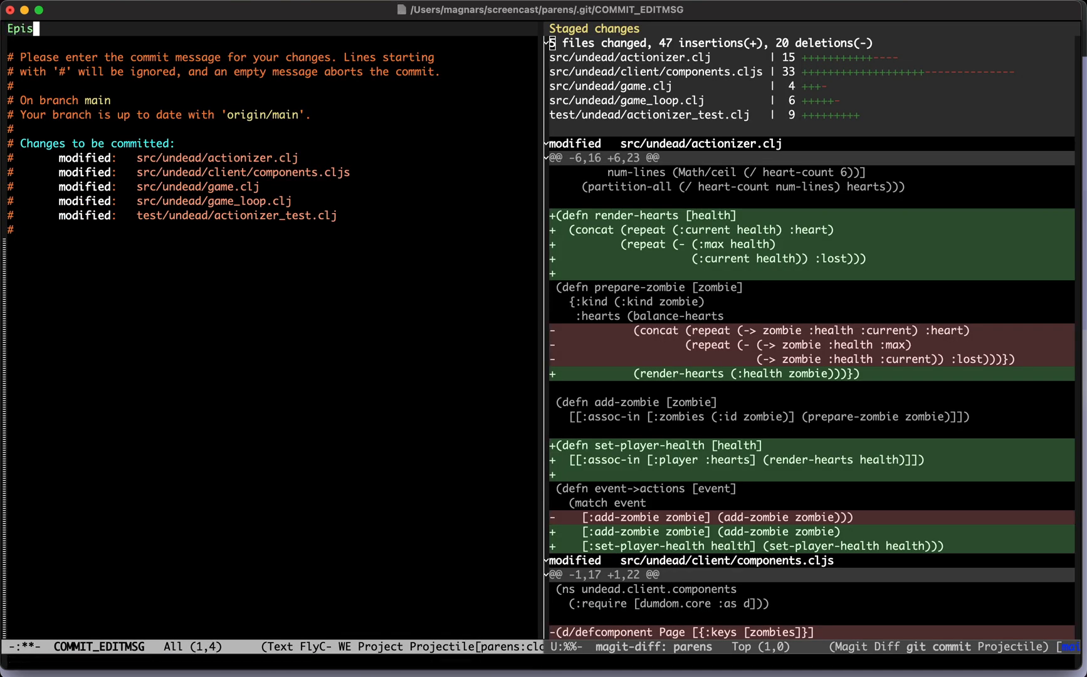
type("ode 66")
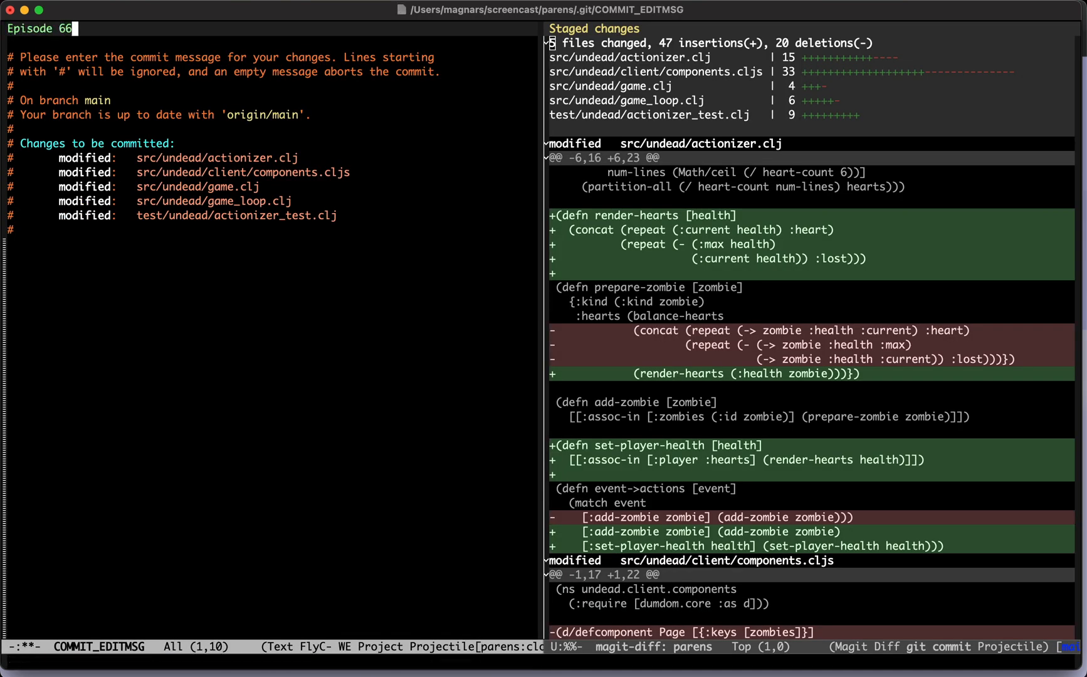
type("6")
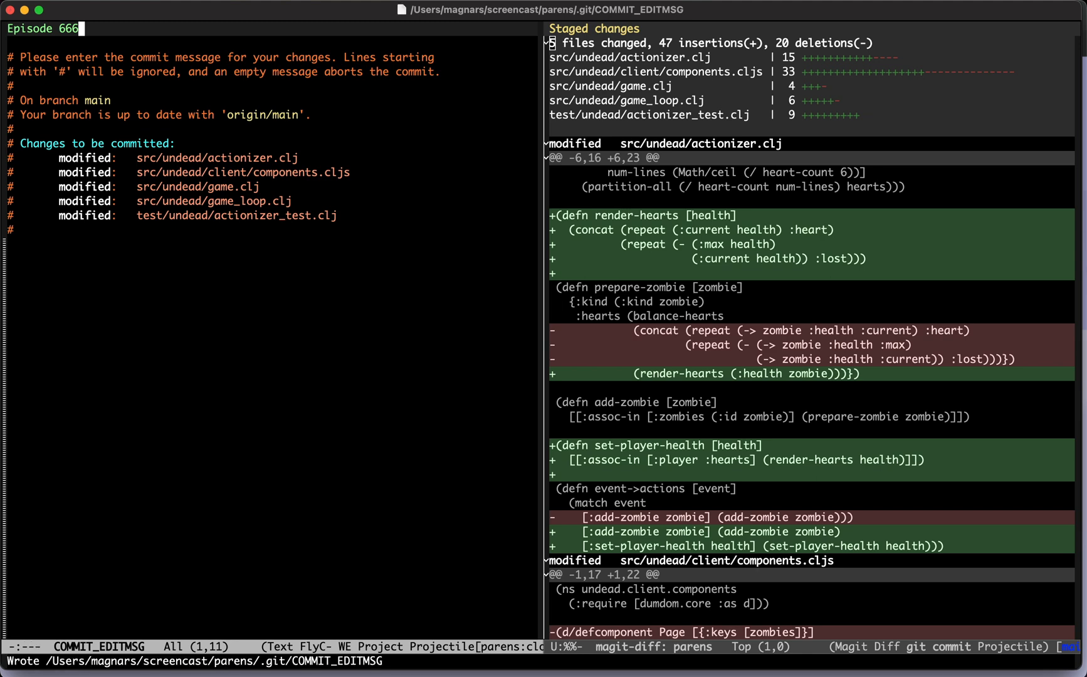